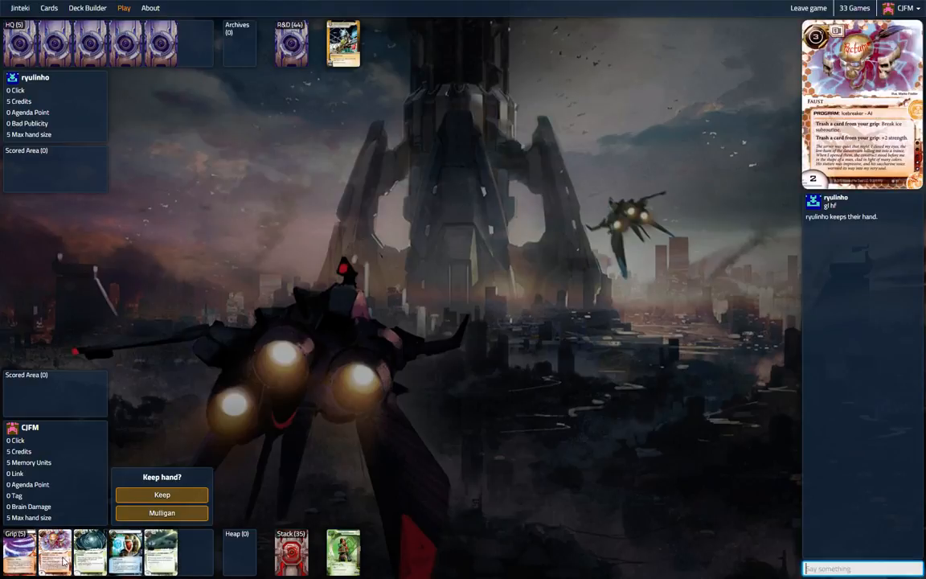
{"action": "mouse_move", "coordinate": [160, 549]}
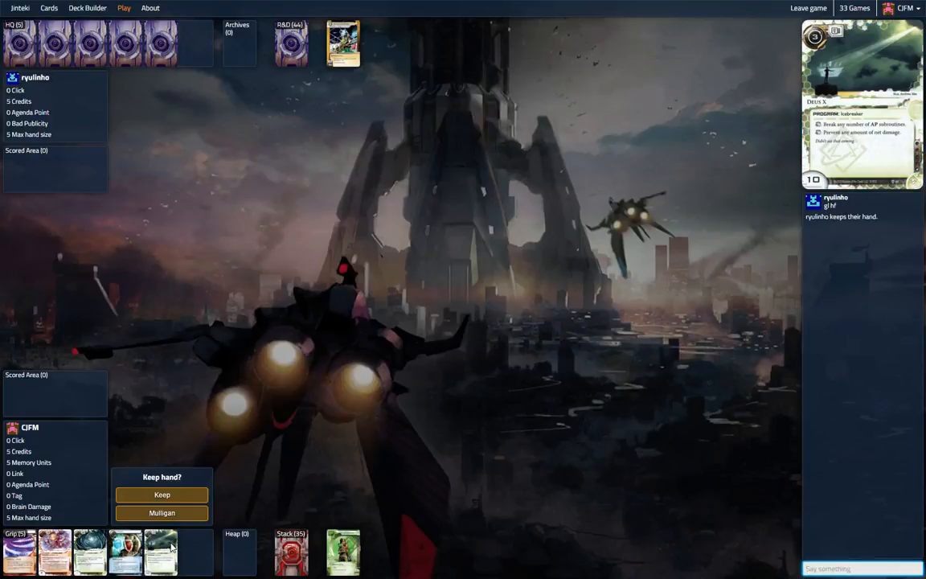
Mulligan the opening hand and send 'gl hf' to the opponent in chat.
{"action": "left_click", "coordinate": [161, 513]}
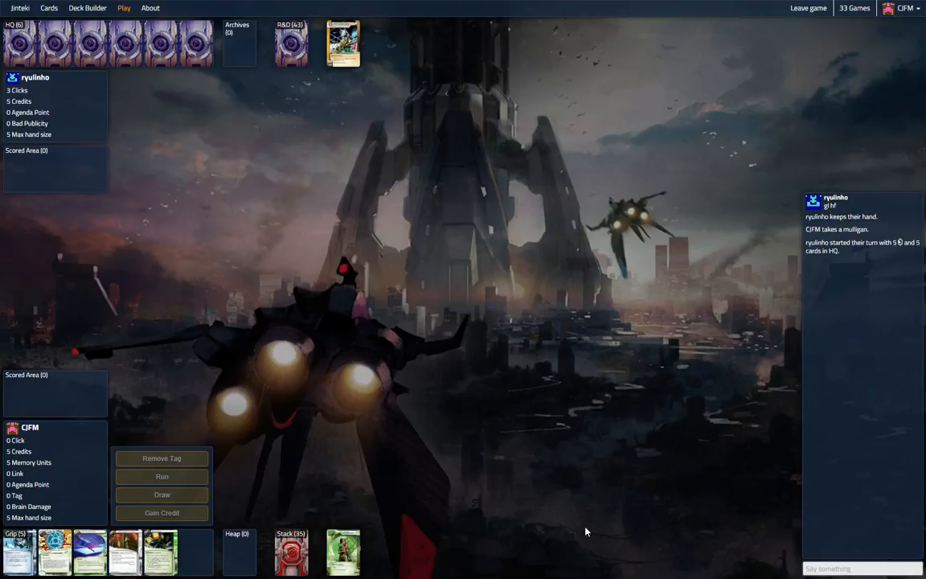
{"action": "type", "text": "gl hf"}
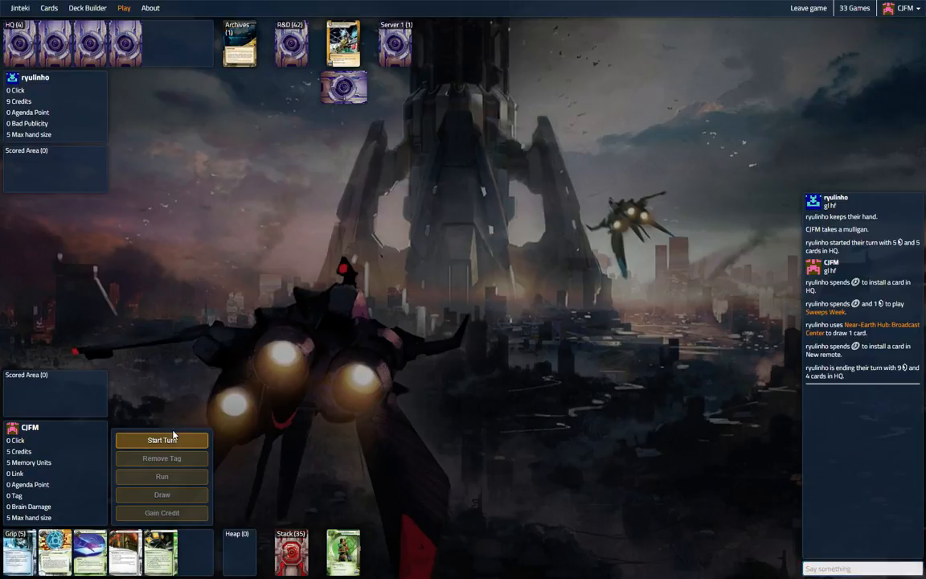
Start the turn, gain credits with Magnum Opus, and end the turn.
{"action": "left_click", "coordinate": [161, 440]}
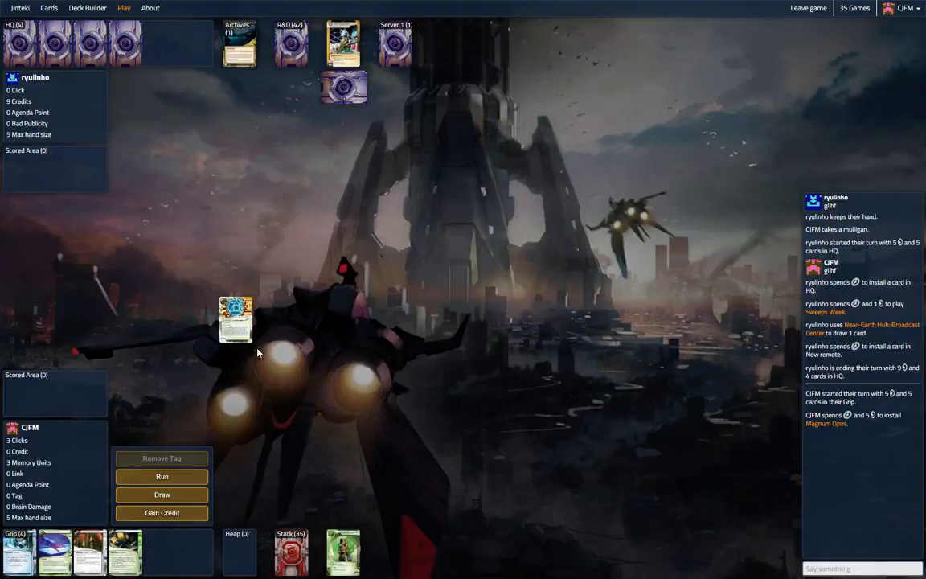
{"action": "left_click", "coordinate": [234, 318]}
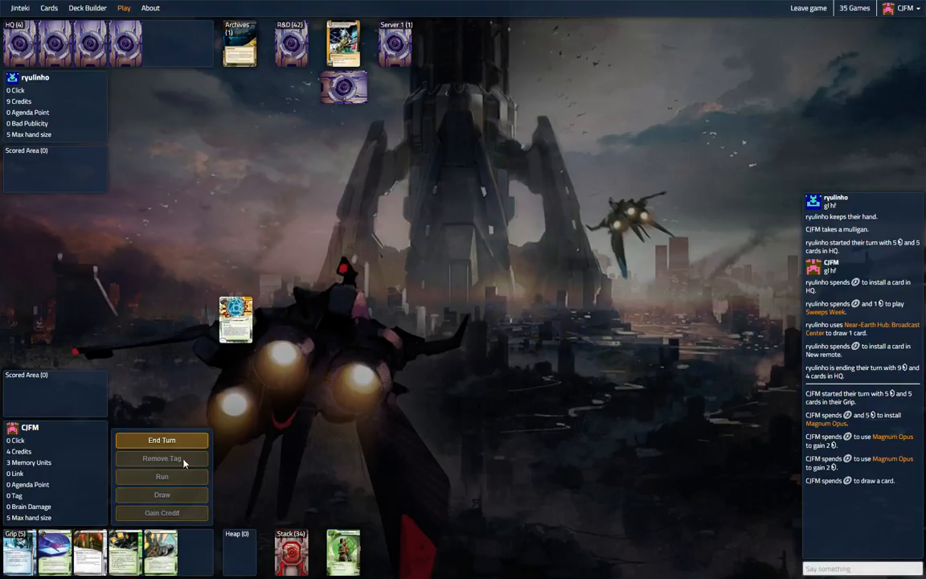
{"action": "left_click", "coordinate": [161, 440]}
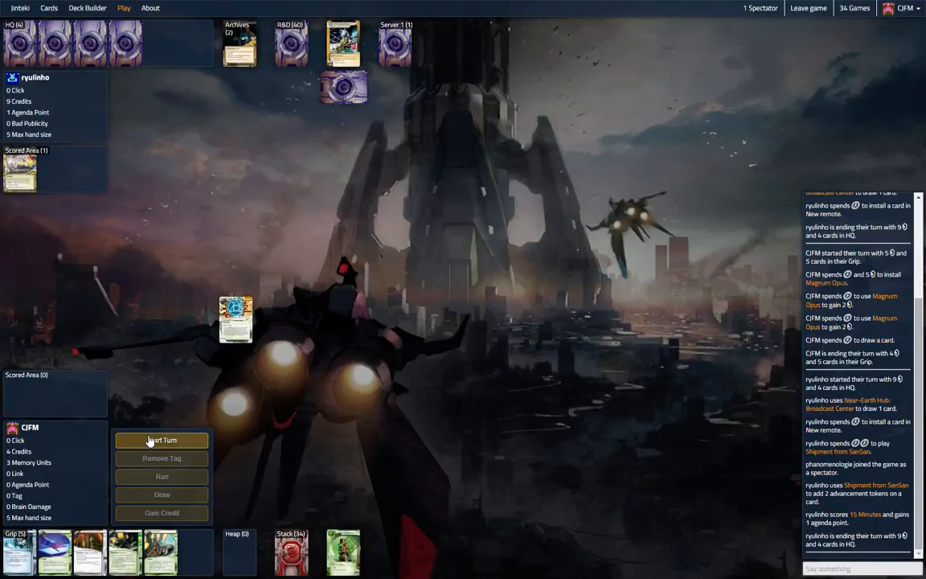
Start the turn, run R&D and acknowledge accessing Wraparound, then run HQ.
{"action": "left_click", "coordinate": [161, 441]}
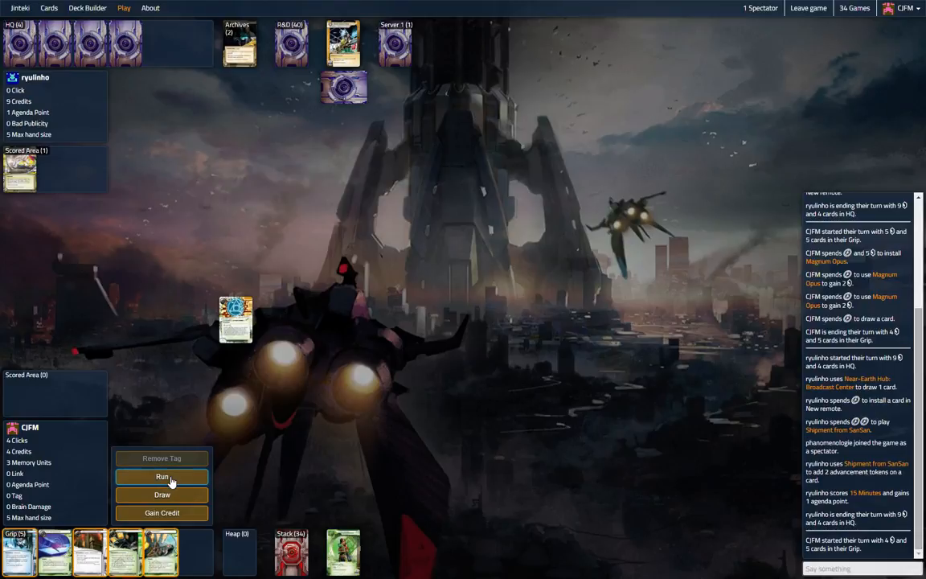
{"action": "left_click", "coordinate": [161, 476]}
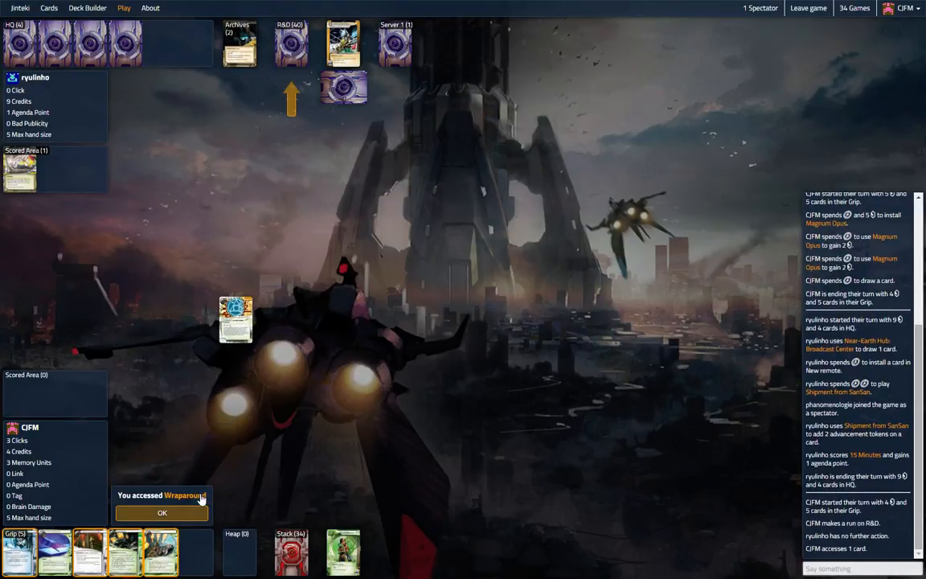
{"action": "left_click", "coordinate": [161, 512]}
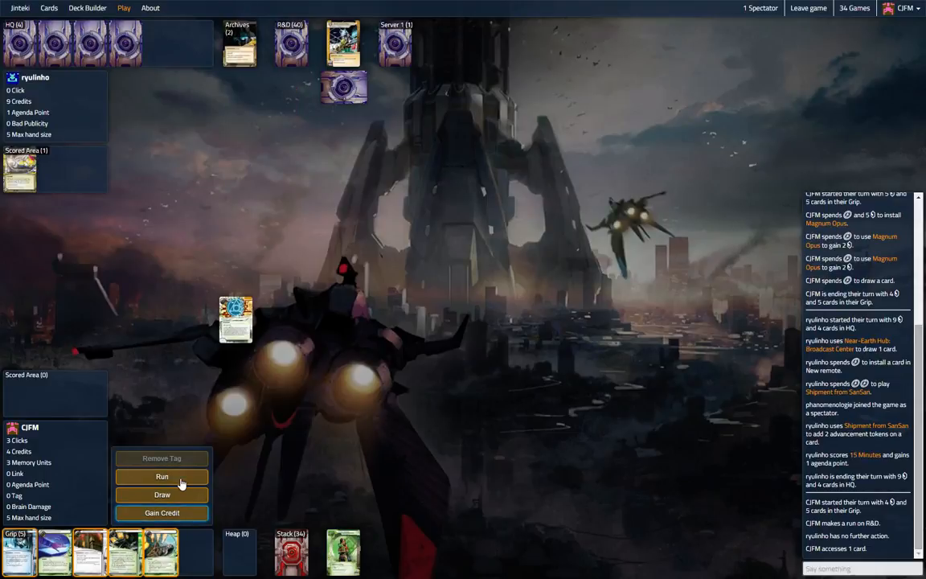
{"action": "left_click", "coordinate": [161, 476]}
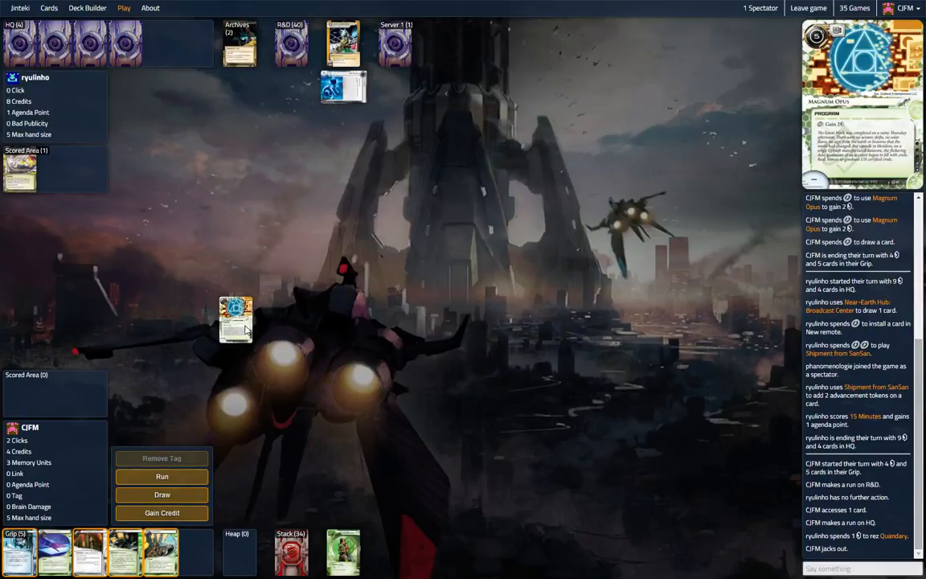
{"action": "mouse_move", "coordinate": [243, 331]}
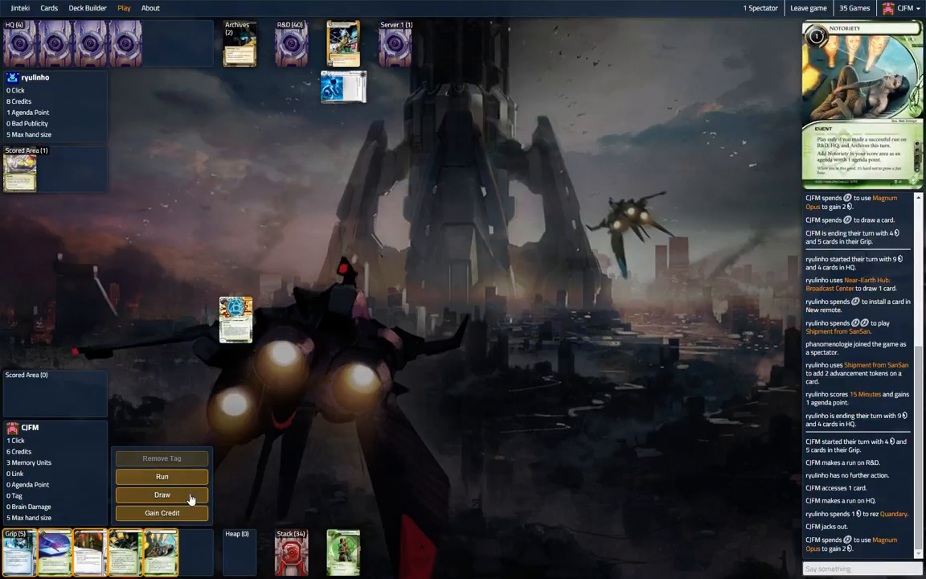
{"action": "mouse_move", "coordinate": [93, 553]}
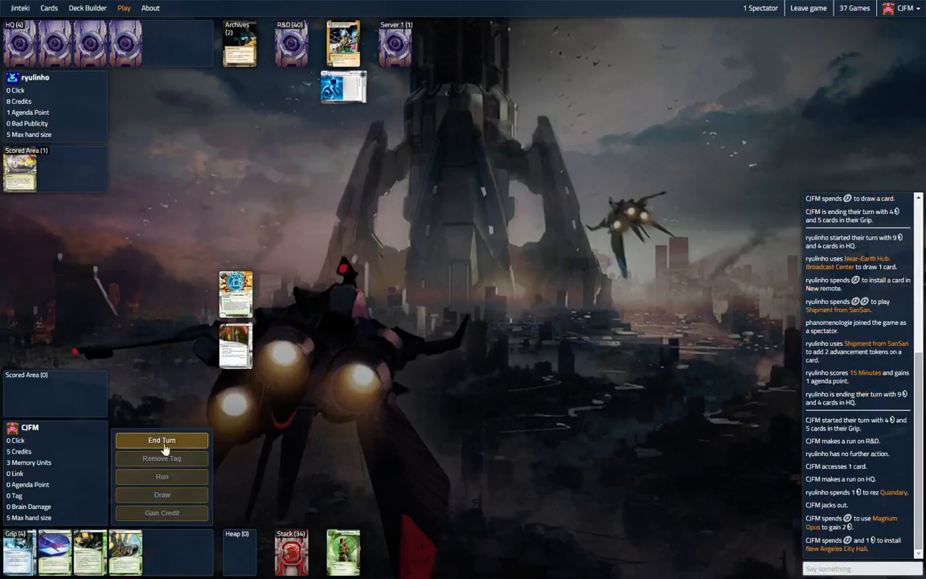
End the turn; next turn pay 3 to trash Jackson Howard, draw a card, and end the turn.
{"action": "left_click", "coordinate": [161, 441]}
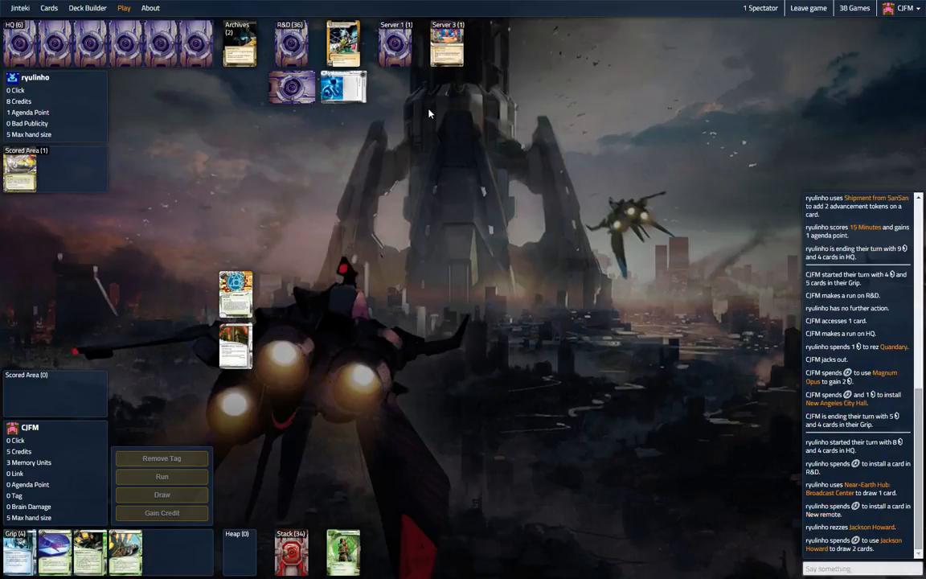
{"action": "mouse_move", "coordinate": [395, 47]}
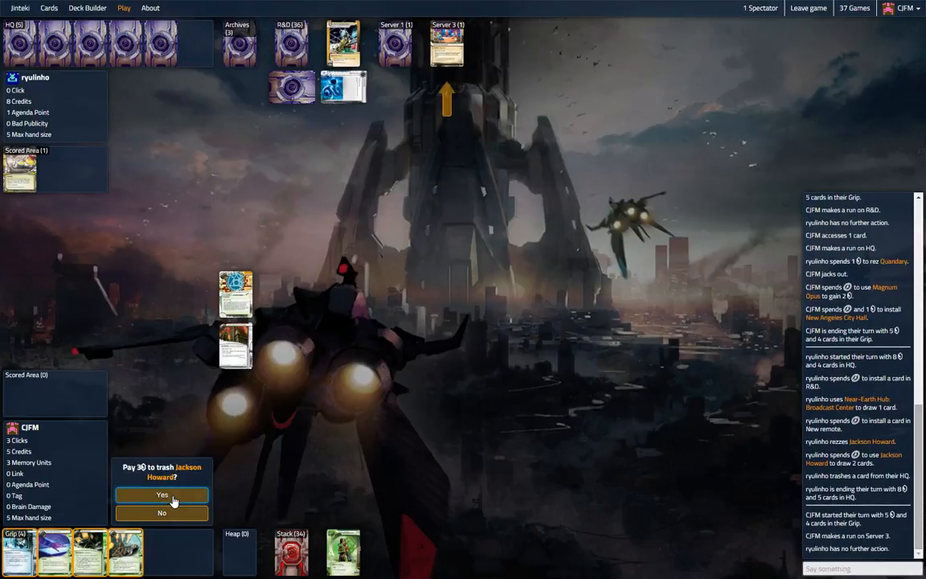
{"action": "left_click", "coordinate": [161, 495]}
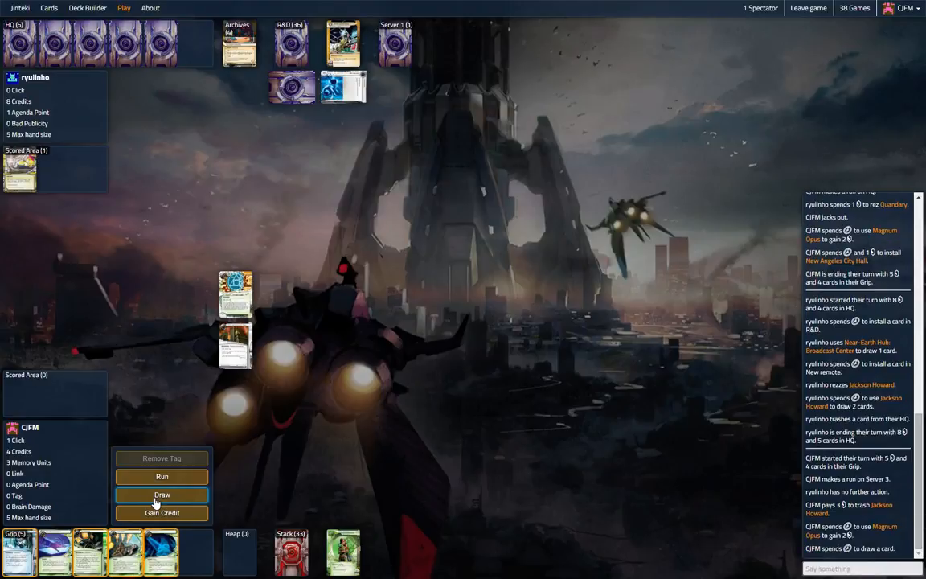
{"action": "mouse_move", "coordinate": [161, 476]}
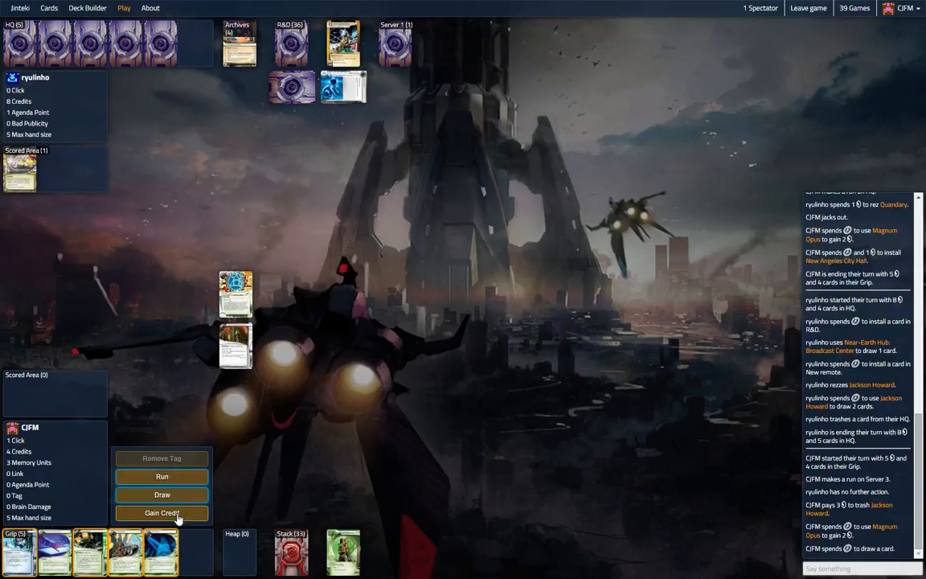
{"action": "left_click", "coordinate": [161, 513]}
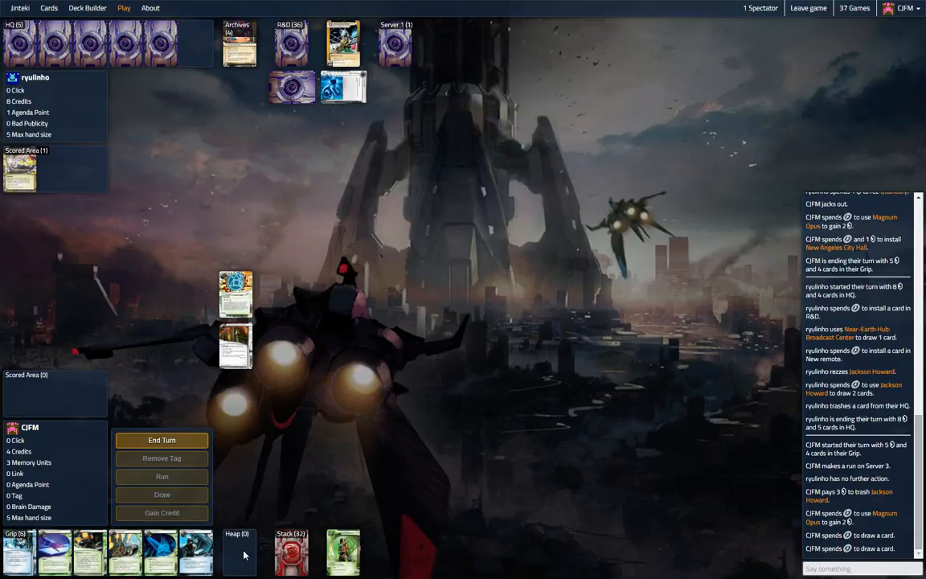
{"action": "left_click", "coordinate": [161, 441]}
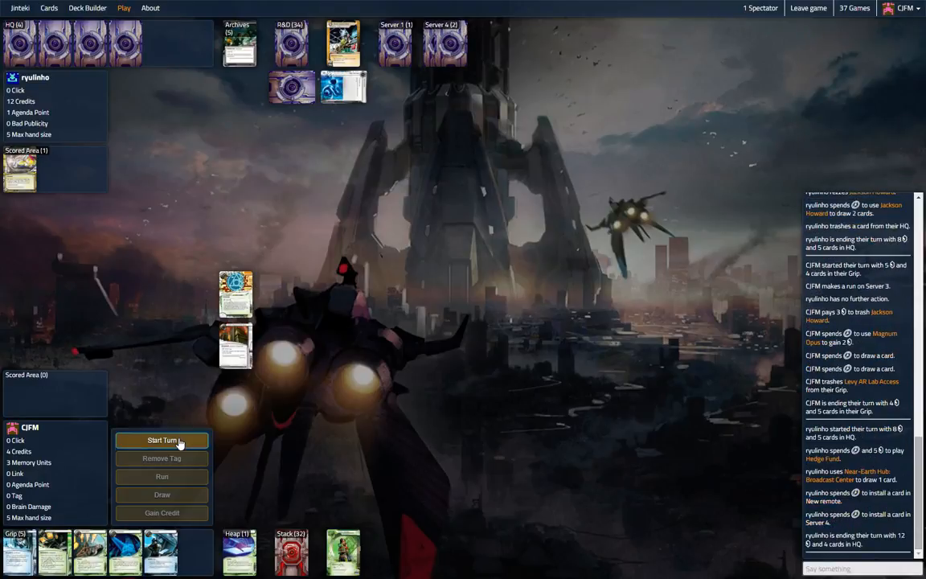
Start the turn and send the chat question 'anything to' to the opponent.
{"action": "left_click", "coordinate": [161, 441]}
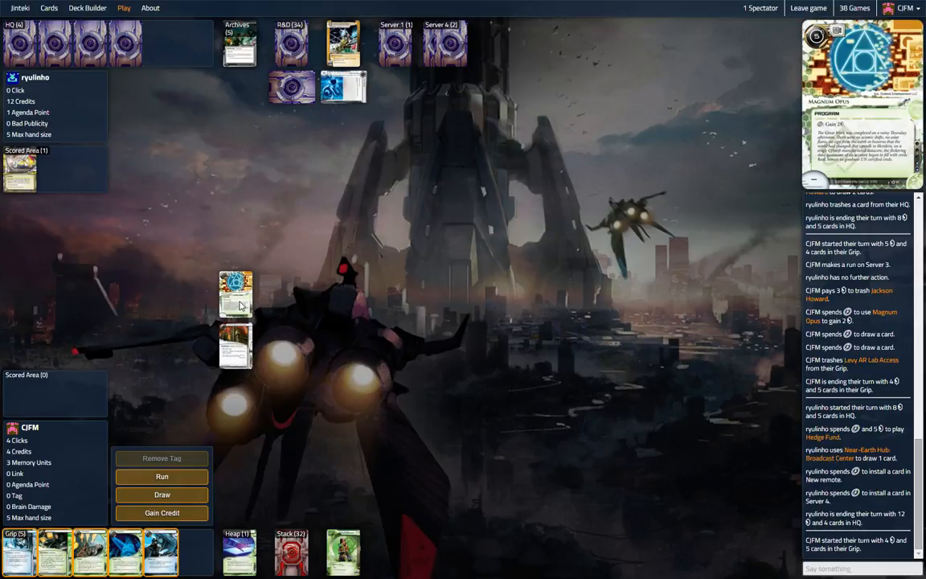
{"action": "mouse_move", "coordinate": [404, 148]}
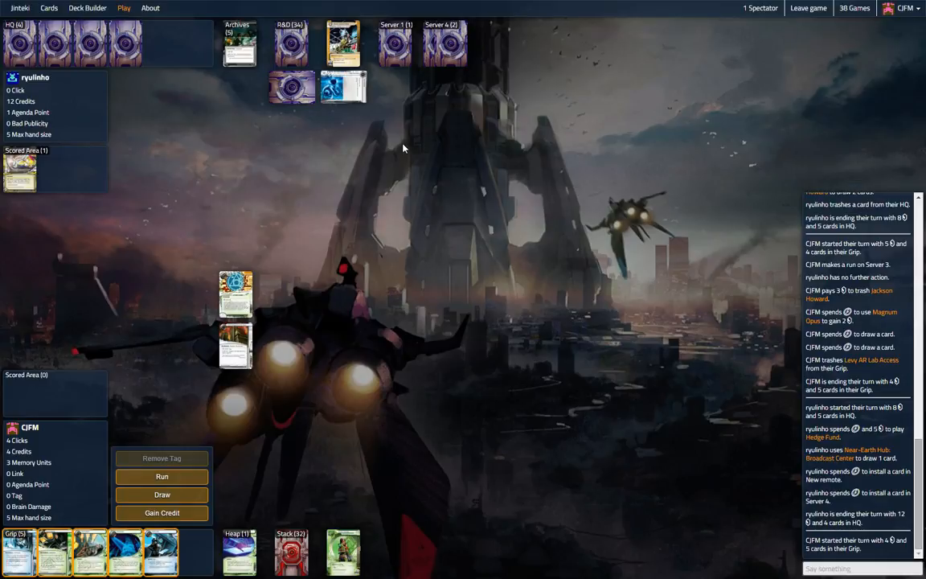
{"action": "mouse_move", "coordinate": [427, 58]}
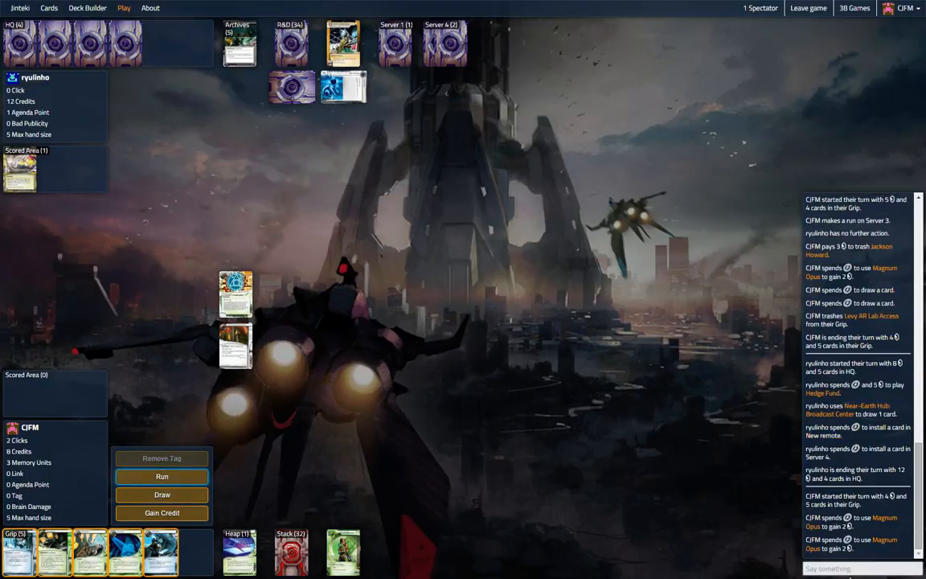
{"action": "type", "text": "anything to"}
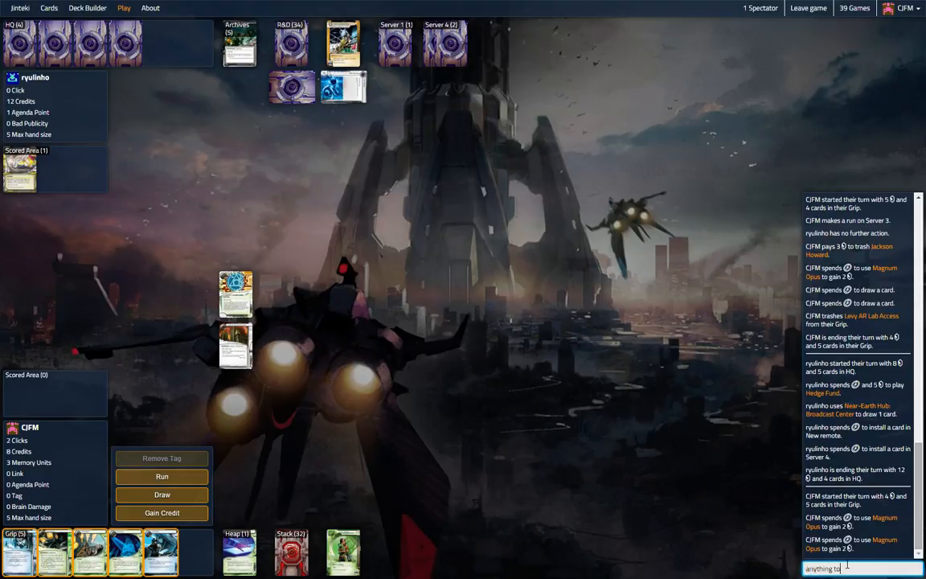
{"action": "key", "text": "Return"}
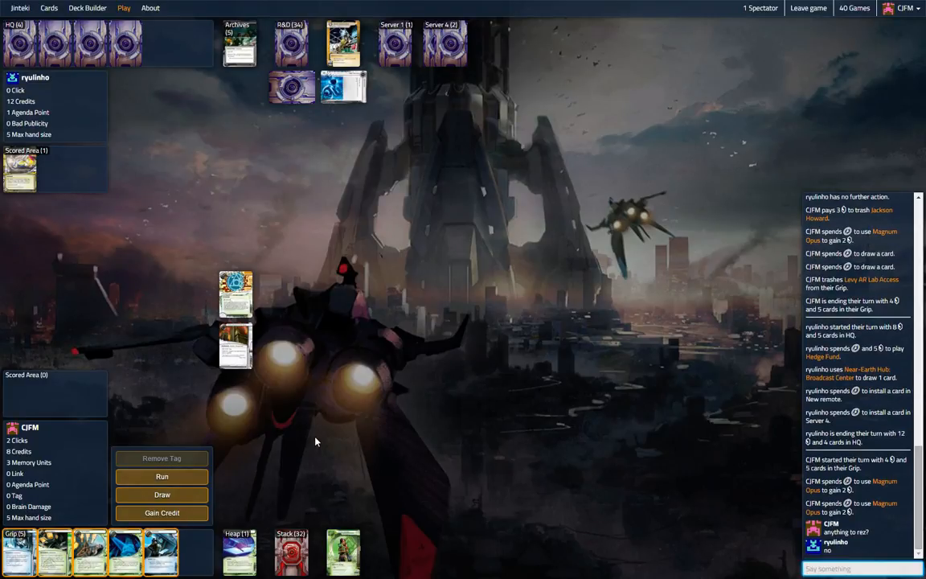
Make a run on the remote Server 4 to reach Product Placement.
{"action": "left_click", "coordinate": [160, 475]}
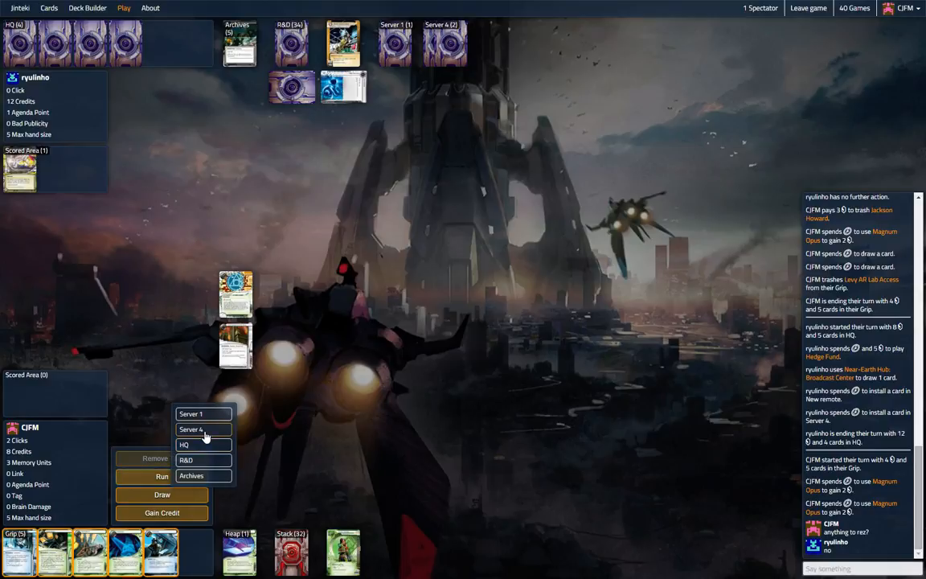
{"action": "left_click", "coordinate": [192, 429]}
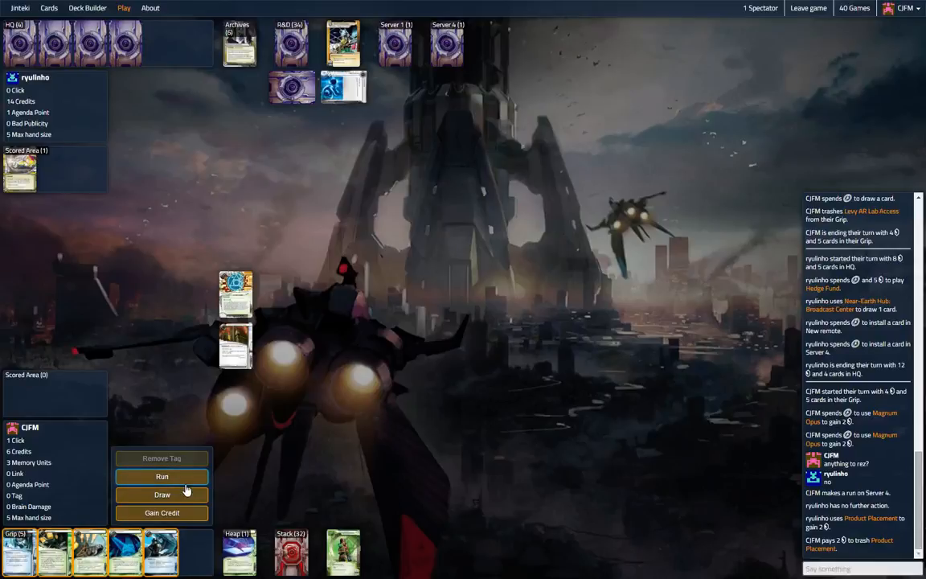
{"action": "mouse_move", "coordinate": [160, 553]}
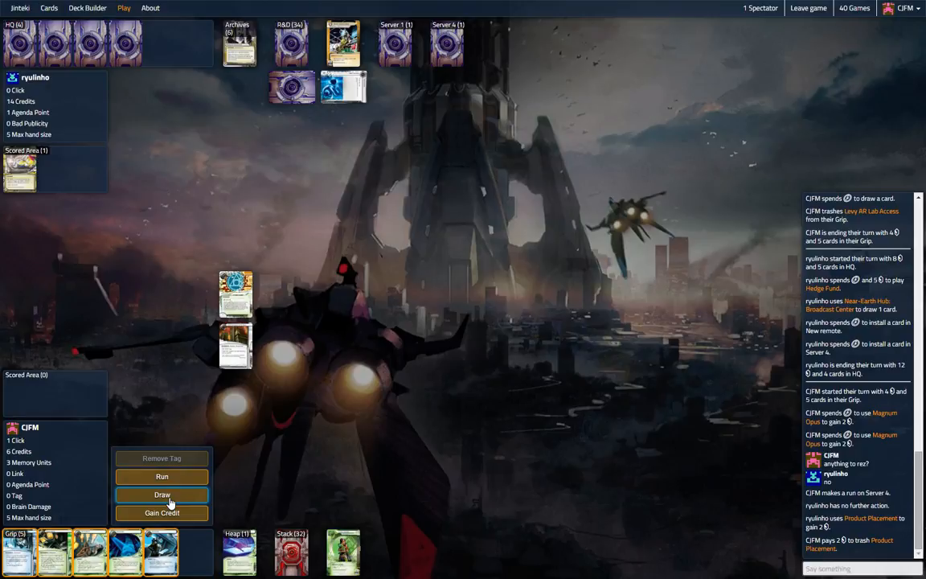
{"action": "mouse_move", "coordinate": [180, 501]}
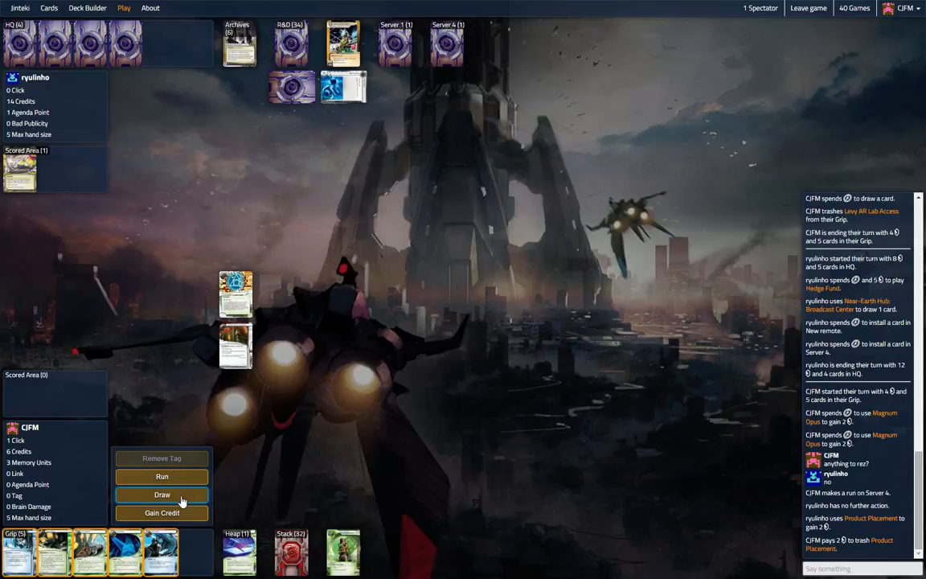
{"action": "mouse_move", "coordinate": [55, 553]}
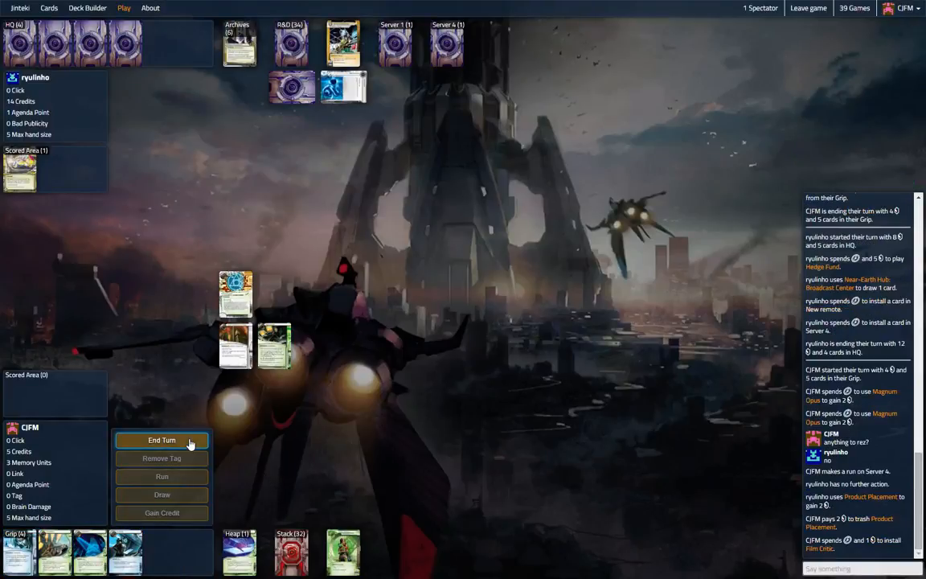
End the turn, then next turn run Server 5 to trash Sansan City Grid and end the turn.
{"action": "left_click", "coordinate": [161, 440]}
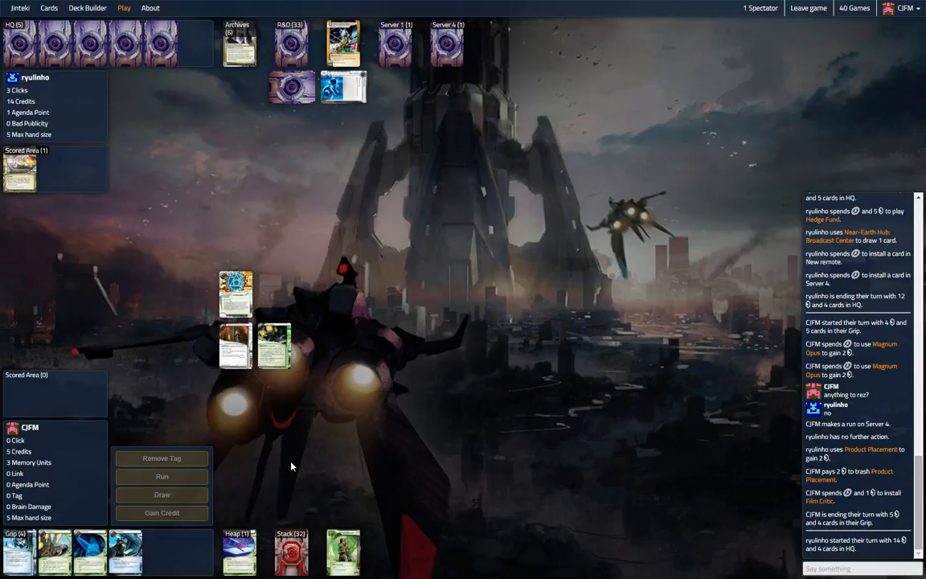
{"action": "mouse_move", "coordinate": [295, 45]}
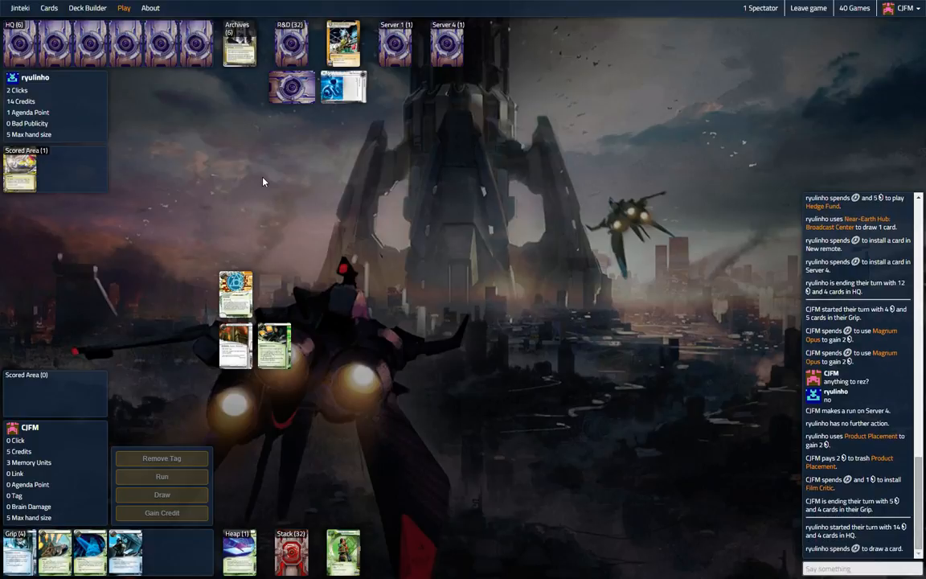
{"action": "mouse_move", "coordinate": [239, 45]}
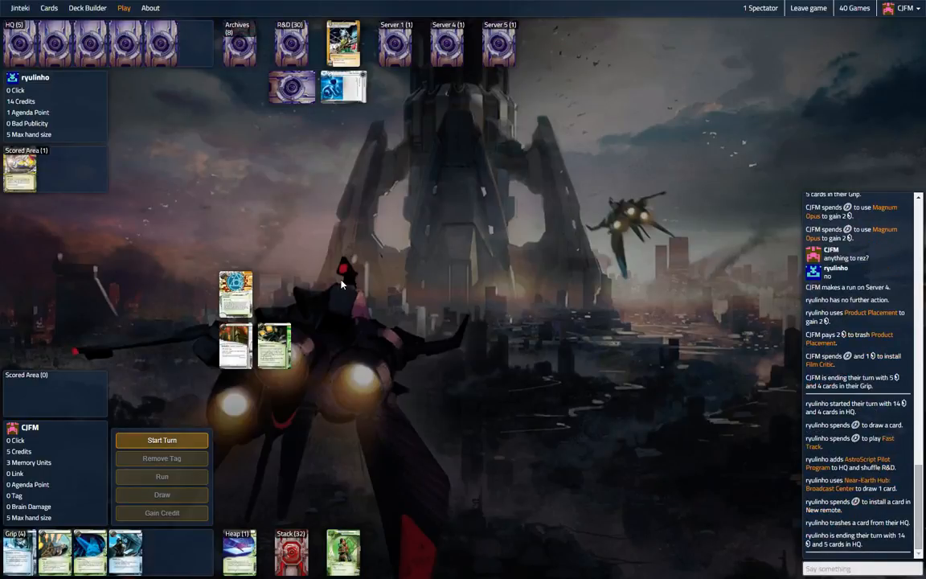
{"action": "left_click", "coordinate": [160, 440]}
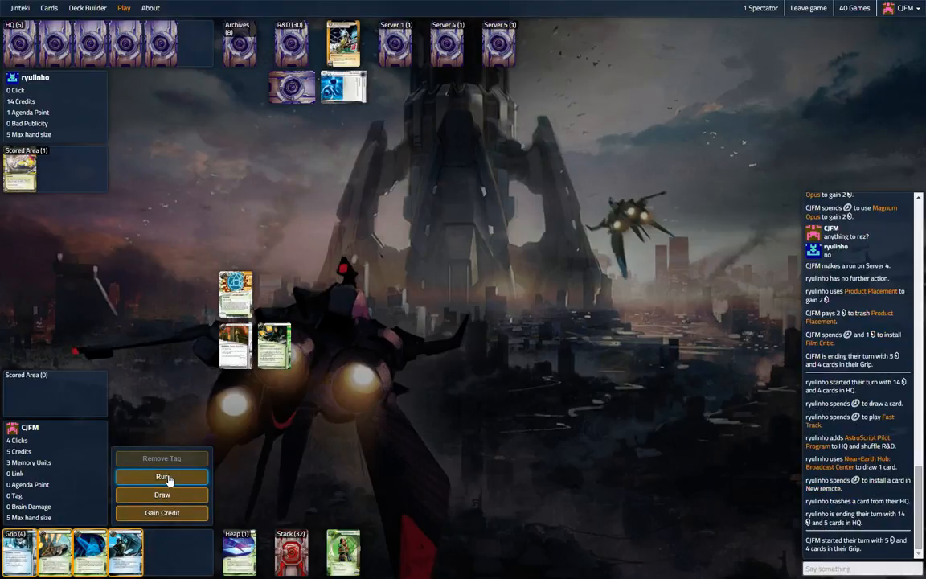
{"action": "left_click", "coordinate": [161, 476]}
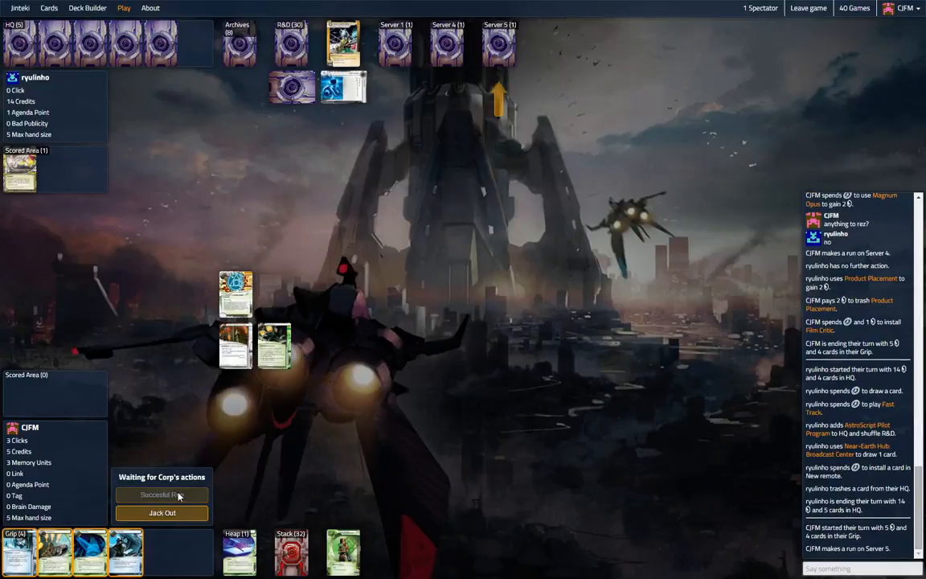
{"action": "left_click", "coordinate": [160, 495]}
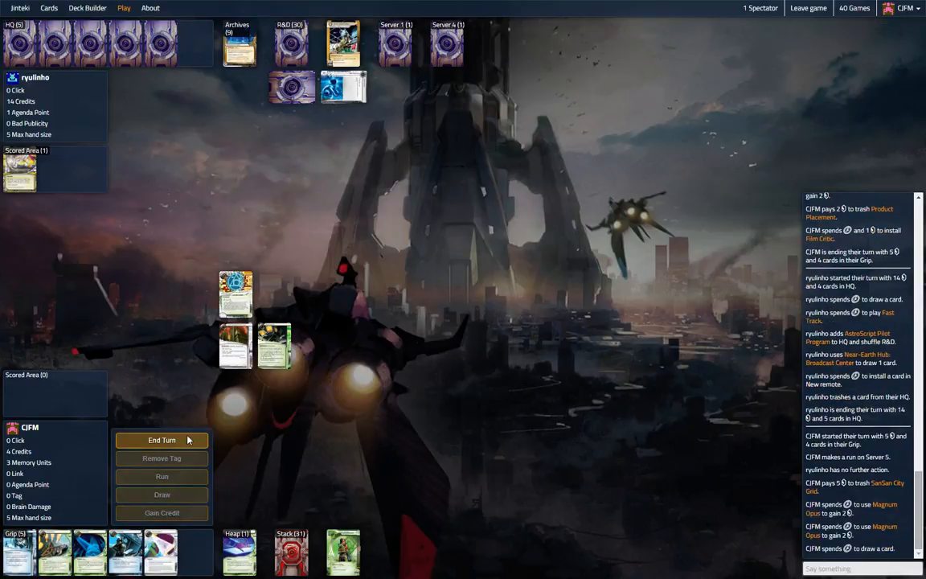
{"action": "left_click", "coordinate": [160, 441]}
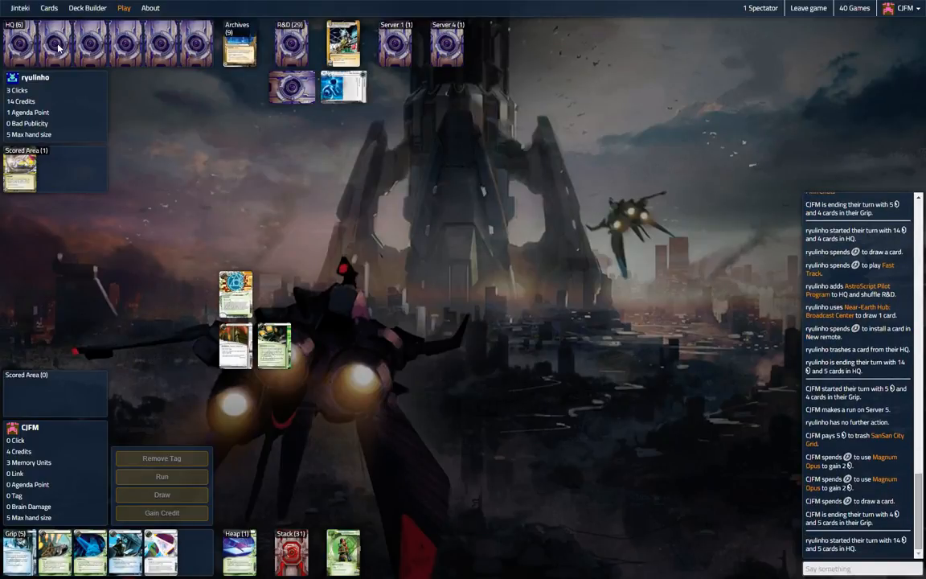
{"action": "mouse_move", "coordinate": [280, 244]}
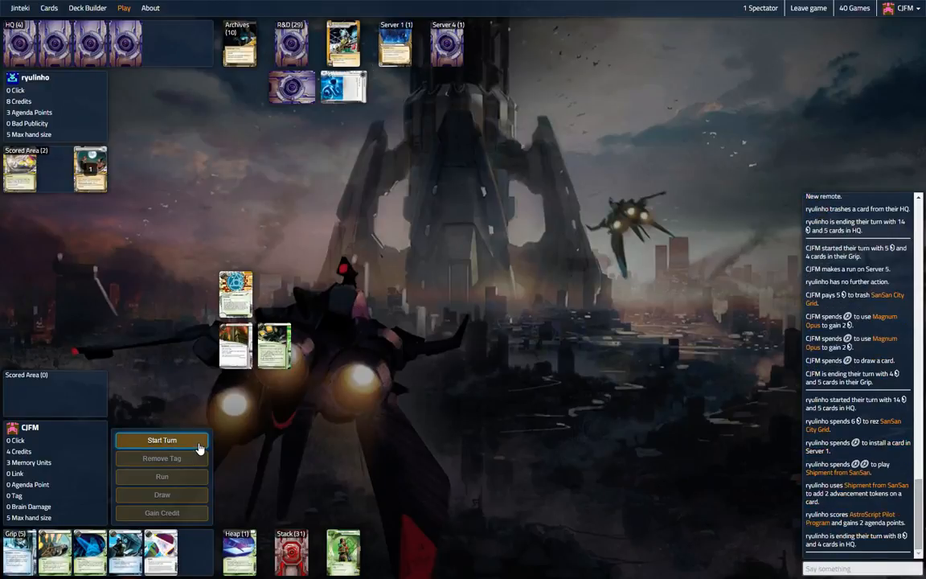
Start the following turn, install Theophilius Bagbiter, and end the turn.
{"action": "left_click", "coordinate": [161, 441]}
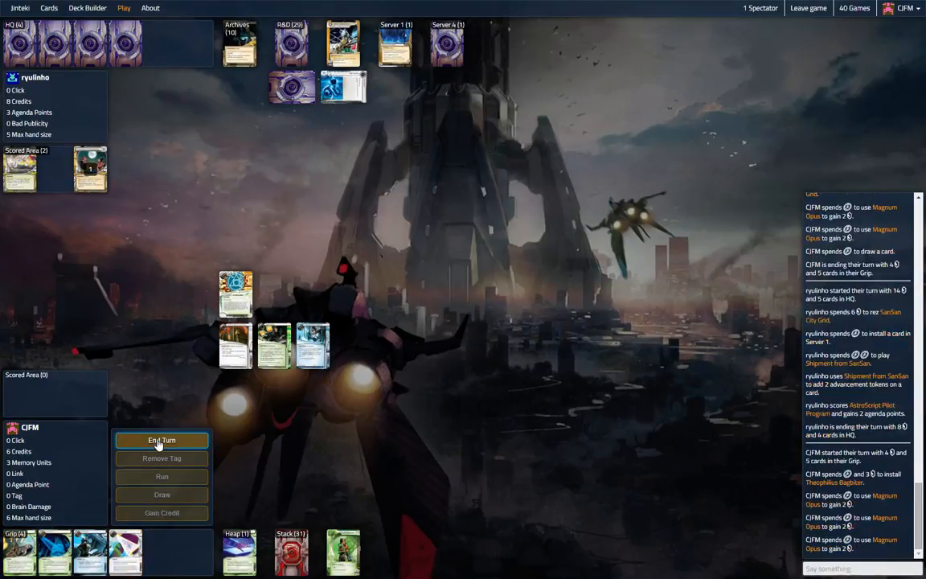
{"action": "left_click", "coordinate": [161, 440]}
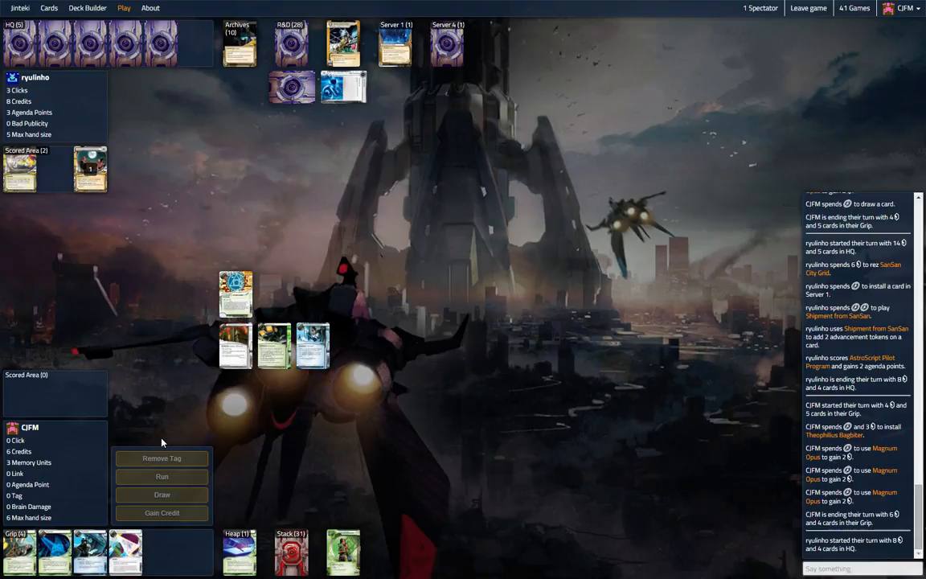
{"action": "mouse_move", "coordinate": [395, 45]}
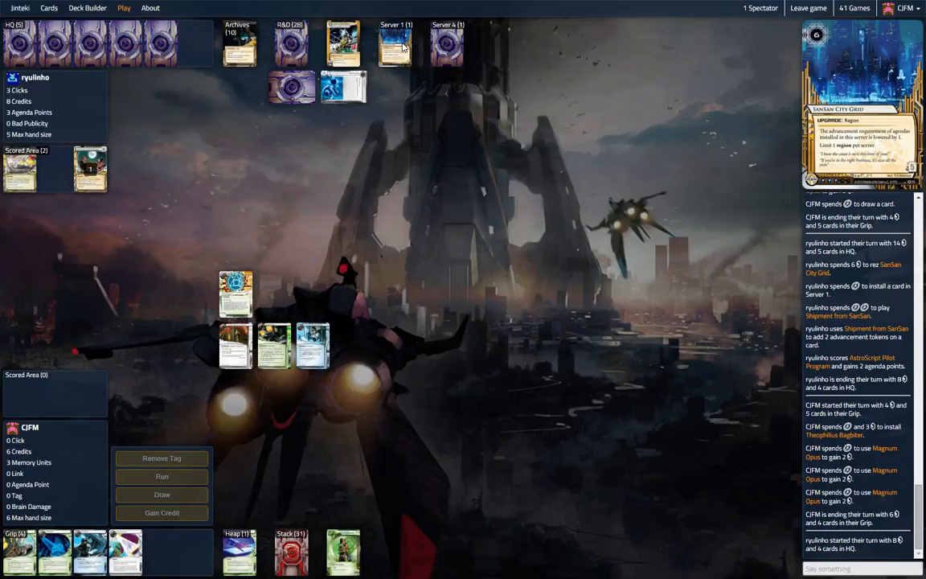
{"action": "mouse_move", "coordinate": [383, 296]}
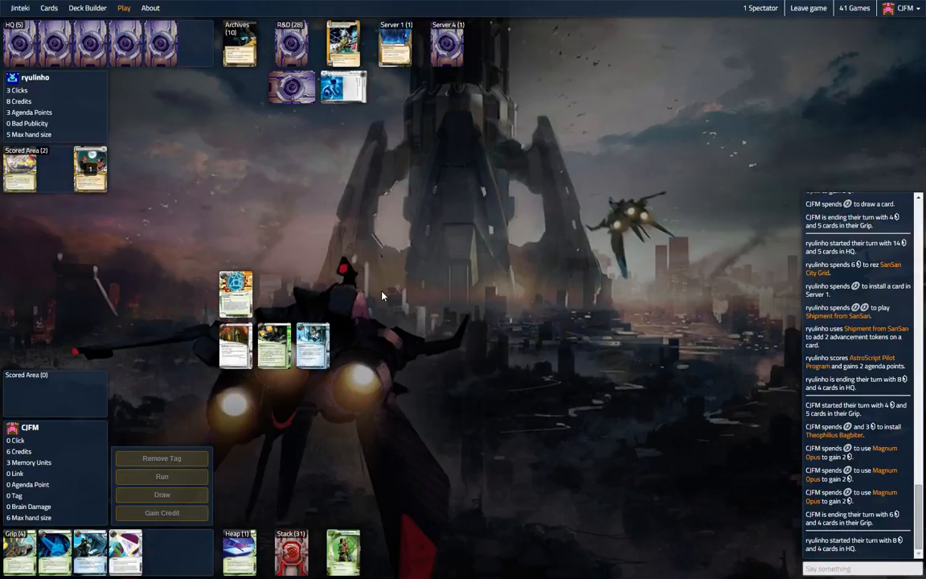
{"action": "mouse_move", "coordinate": [383, 286]}
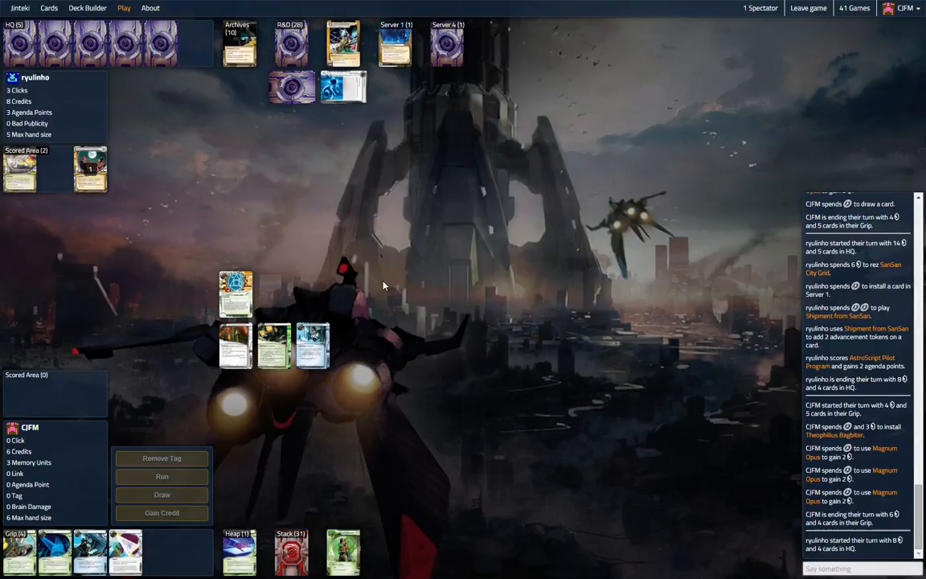
{"action": "mouse_move", "coordinate": [395, 45]}
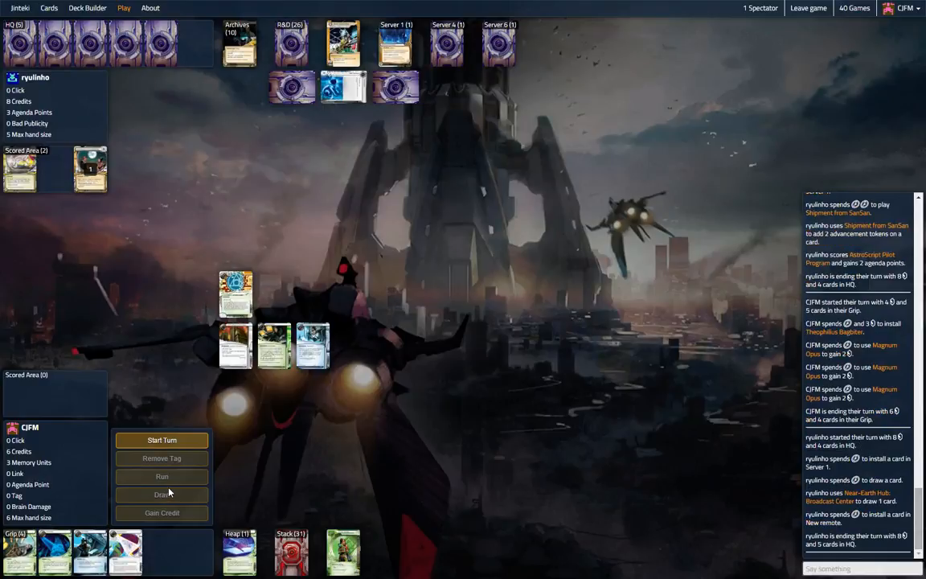
Play two quick Runner turns, drawing a card and ending each turn.
{"action": "left_click", "coordinate": [161, 441]}
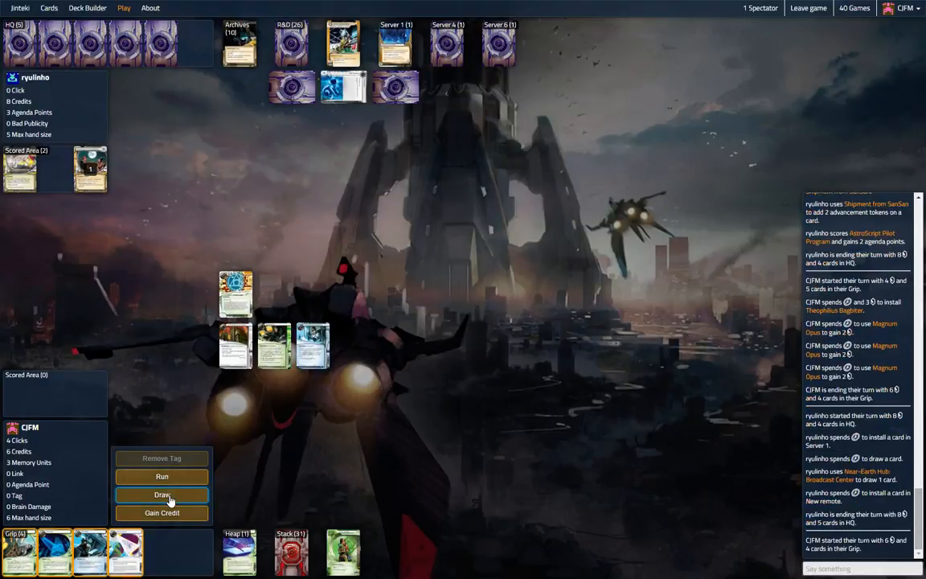
{"action": "left_click", "coordinate": [161, 495]}
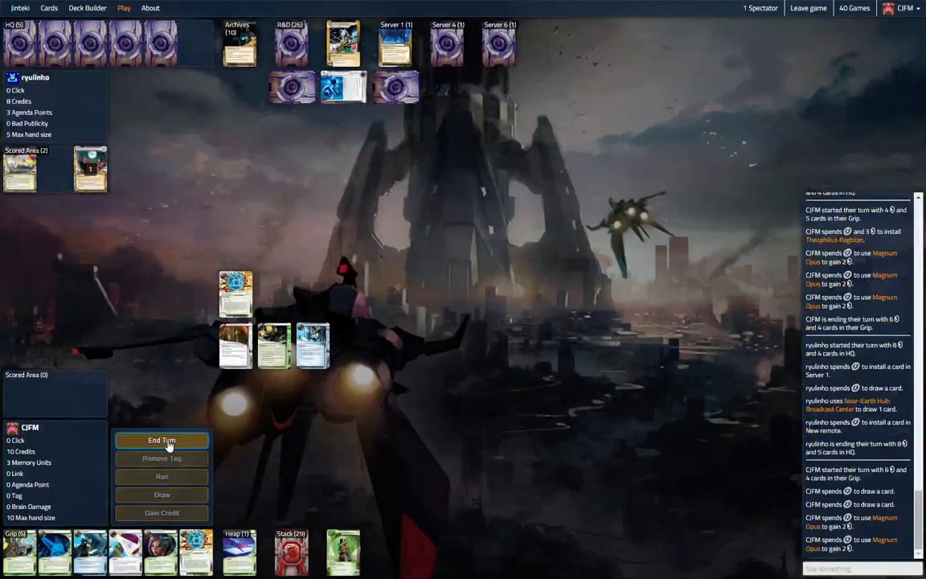
{"action": "left_click", "coordinate": [161, 440]}
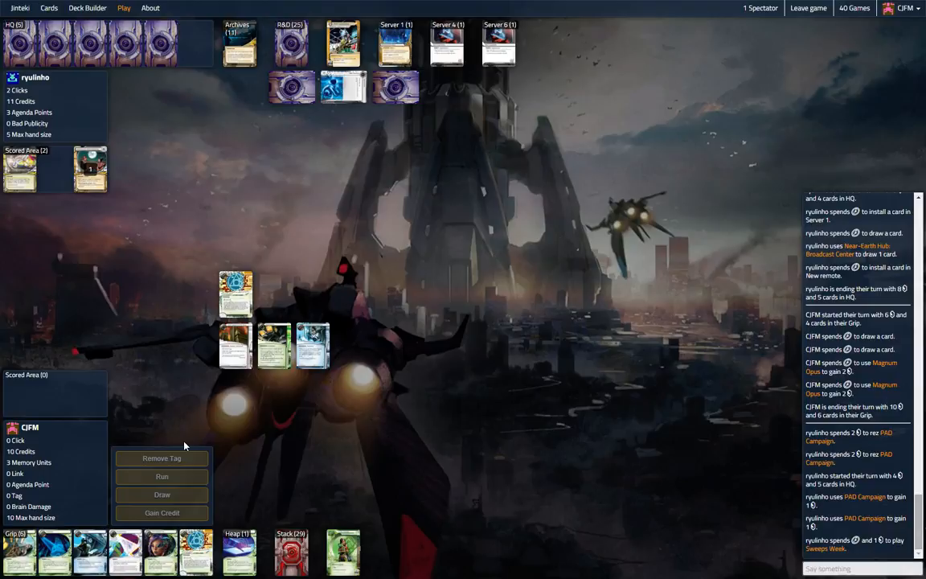
{"action": "mouse_move", "coordinate": [196, 553]}
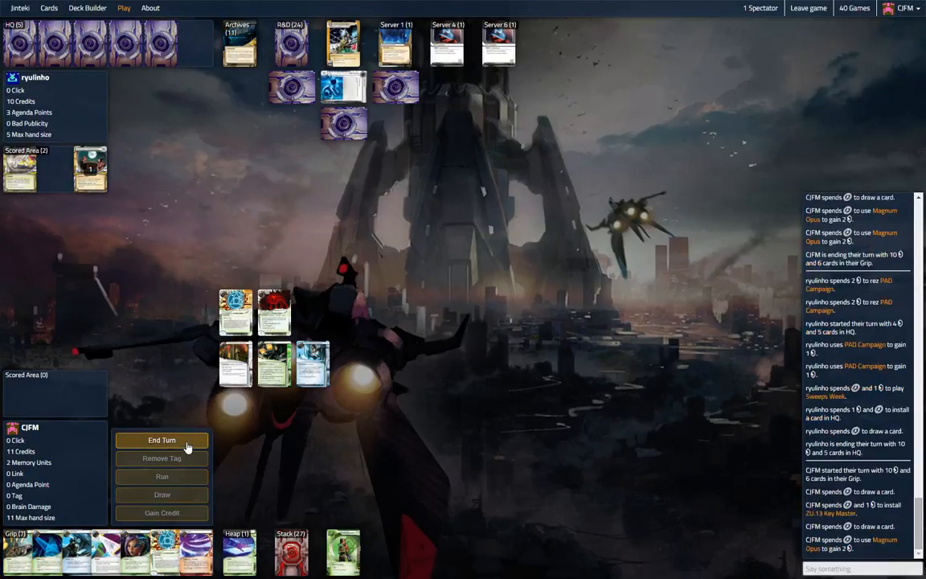
{"action": "left_click", "coordinate": [161, 441]}
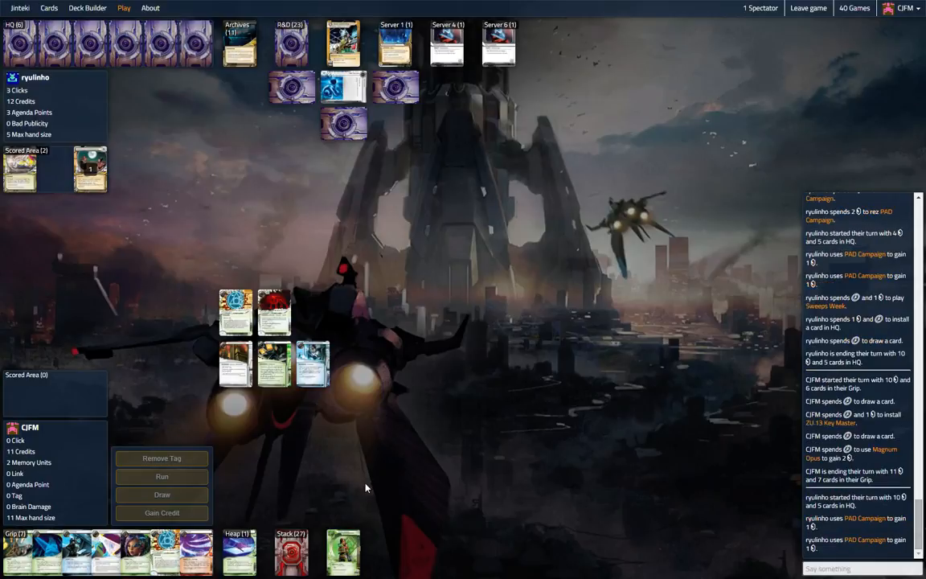
{"action": "mouse_move", "coordinate": [312, 495]}
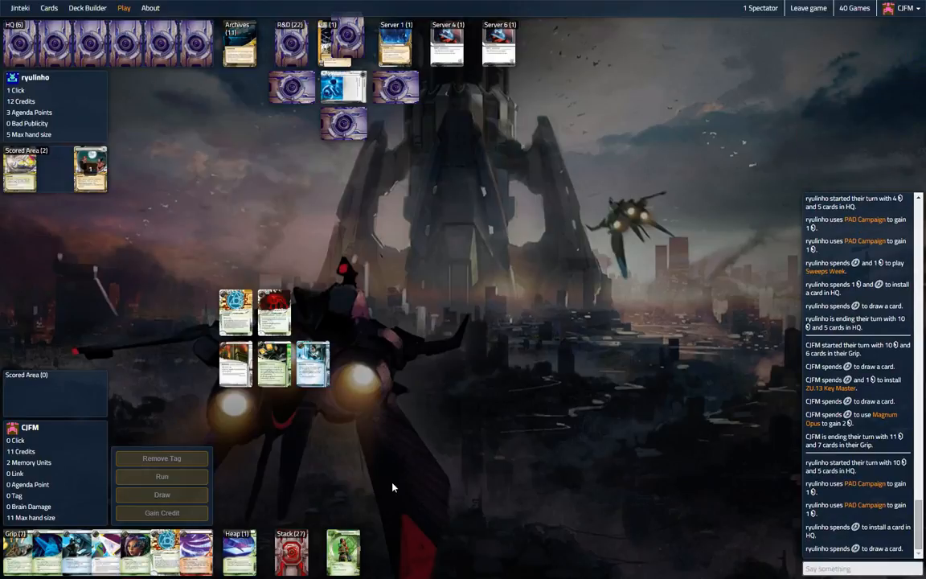
{"action": "mouse_move", "coordinate": [427, 370]}
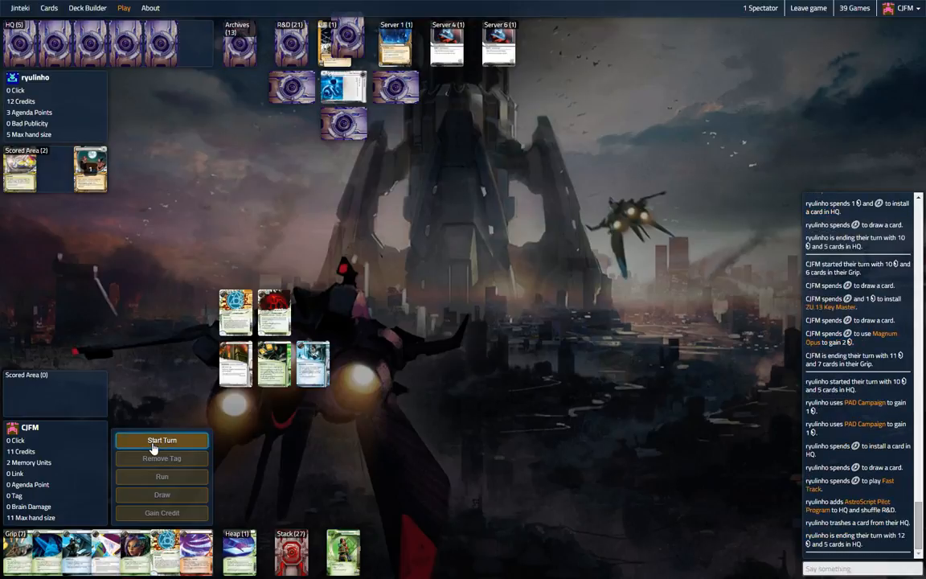
Start the Runner turn and spend two clicks drawing cards.
{"action": "left_click", "coordinate": [161, 440]}
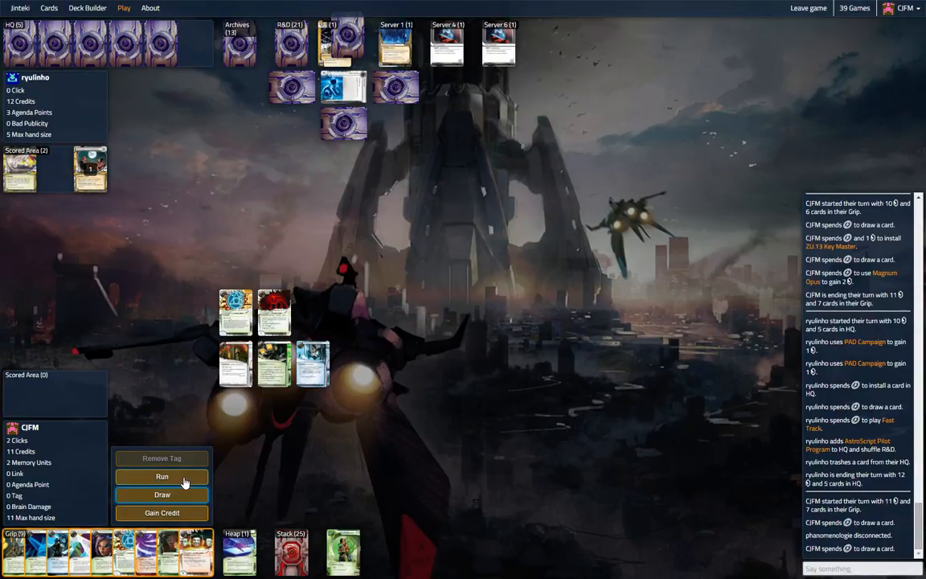
{"action": "left_click", "coordinate": [160, 476]}
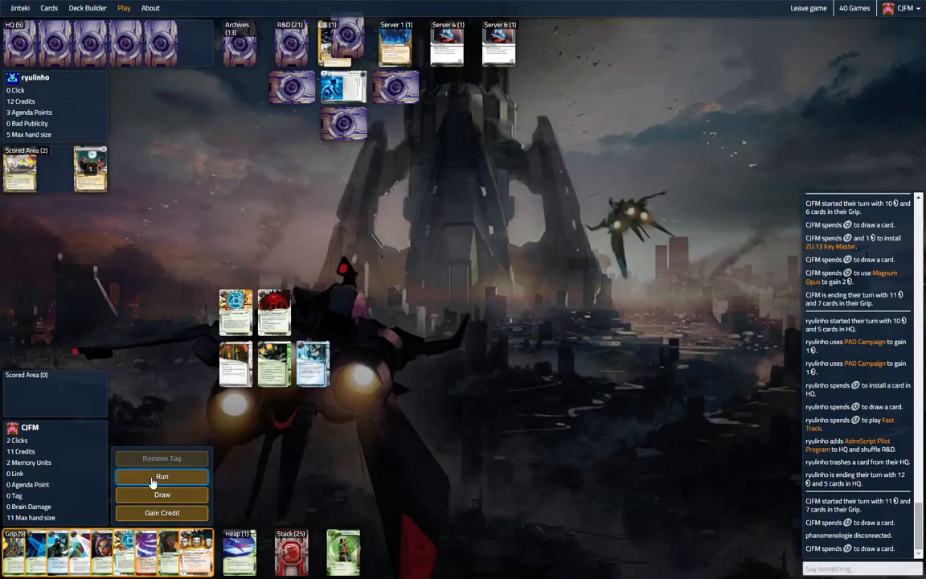
{"action": "mouse_move", "coordinate": [100, 549]}
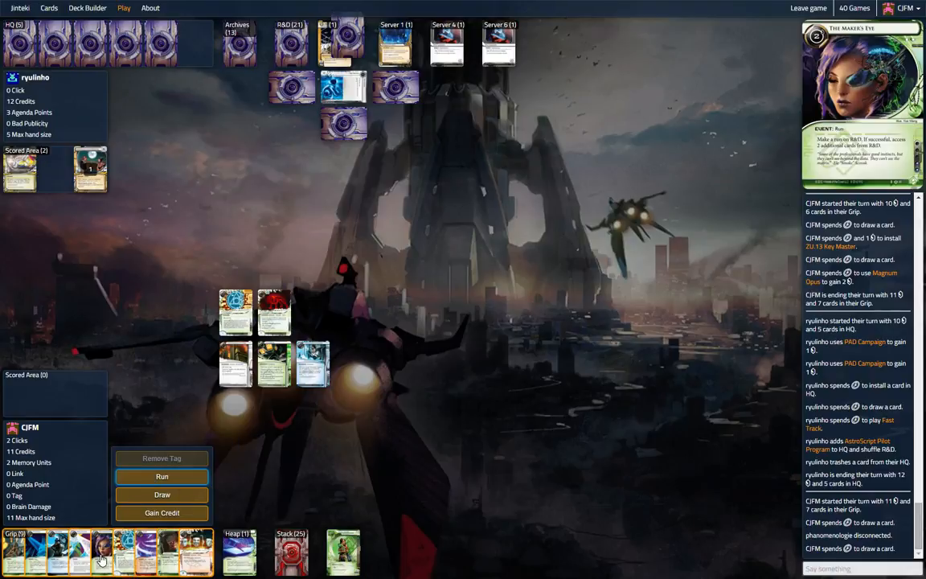
{"action": "mouse_move", "coordinate": [161, 476]}
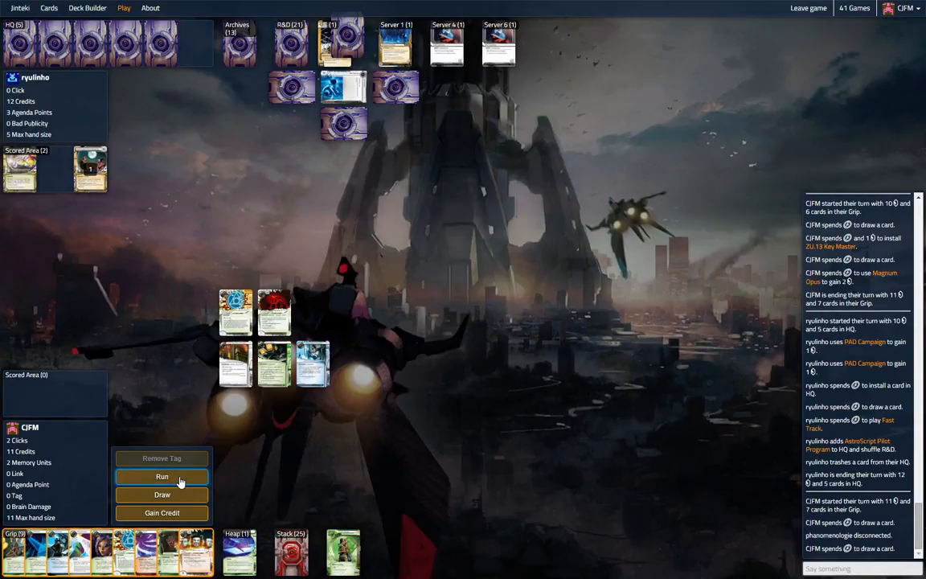
{"action": "left_click", "coordinate": [160, 475]}
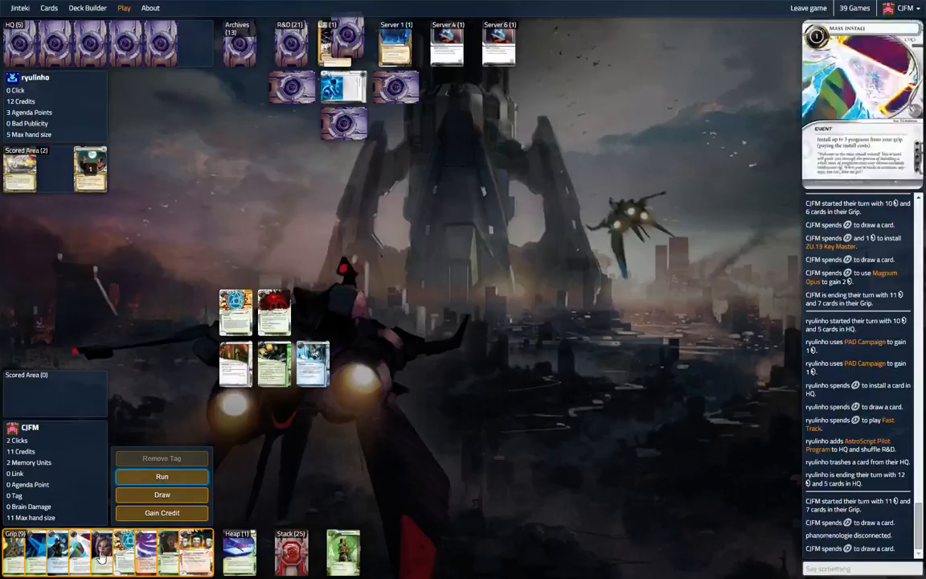
{"action": "mouse_move", "coordinate": [103, 550]}
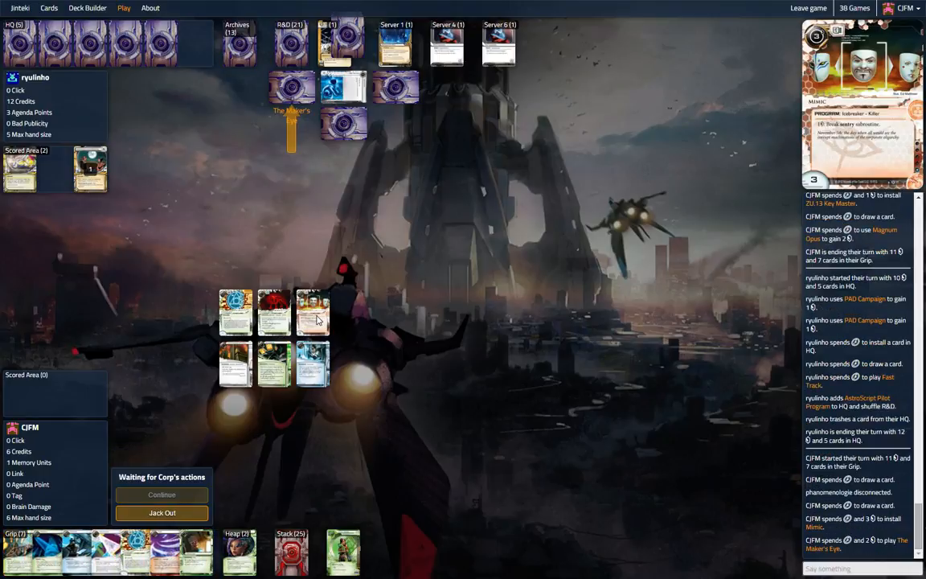
Continue The Maker's Eye run on R&D to access cards and steal both Project Beale.
{"action": "left_click", "coordinate": [161, 495]}
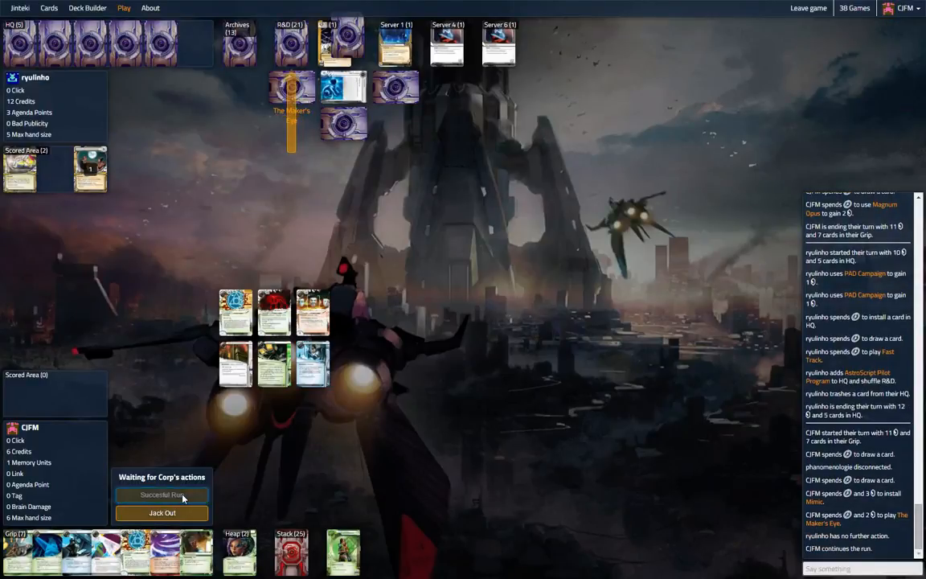
{"action": "left_click", "coordinate": [161, 495]}
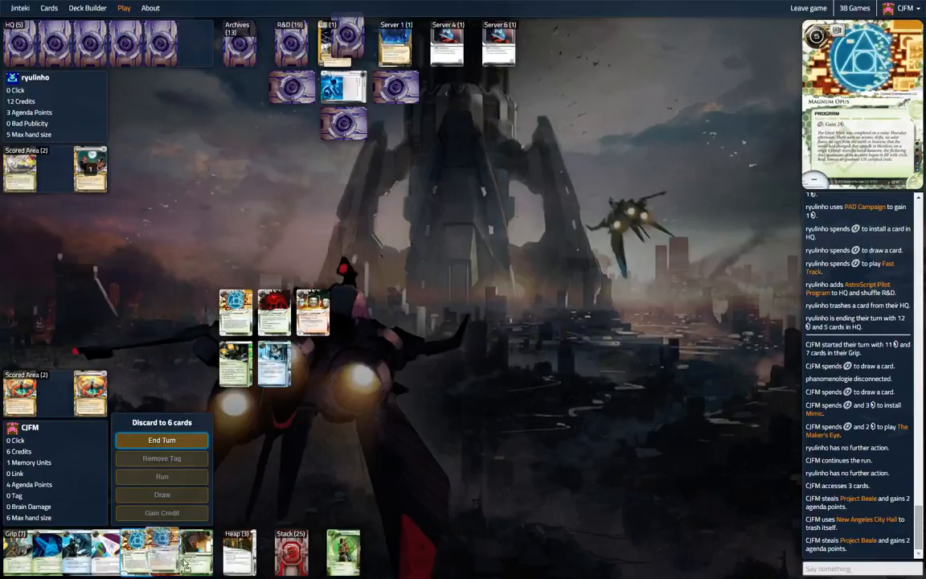
Discard Magnum Opus to hand size, end the turn, and watch the Corp score out to win.
{"action": "left_click", "coordinate": [161, 440]}
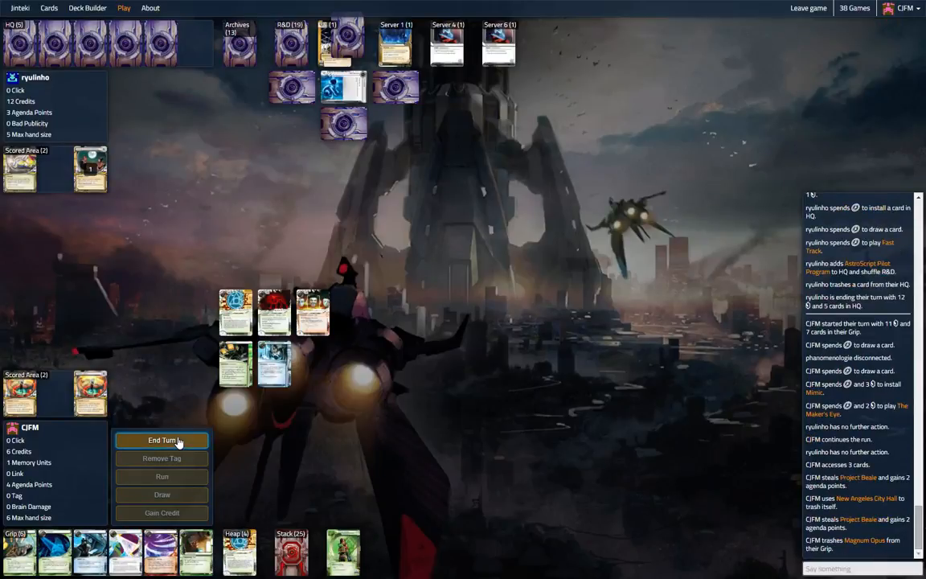
{"action": "left_click", "coordinate": [161, 440]}
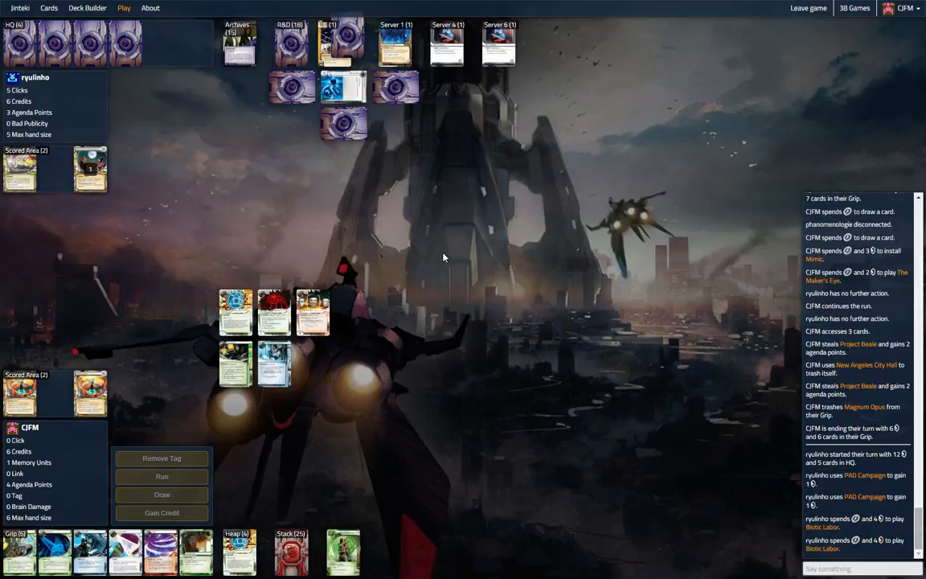
{"action": "mouse_move", "coordinate": [394, 40]}
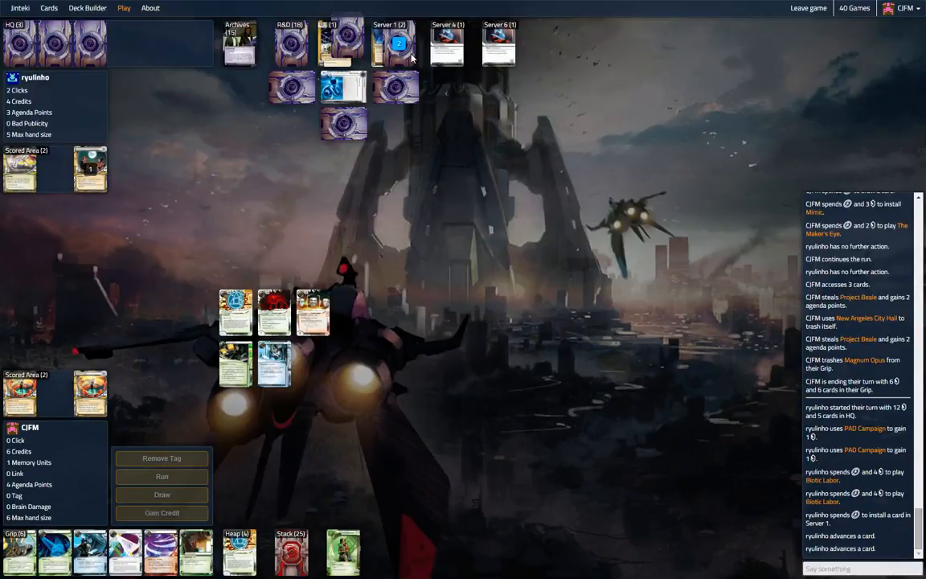
{"action": "mouse_move", "coordinate": [203, 255]}
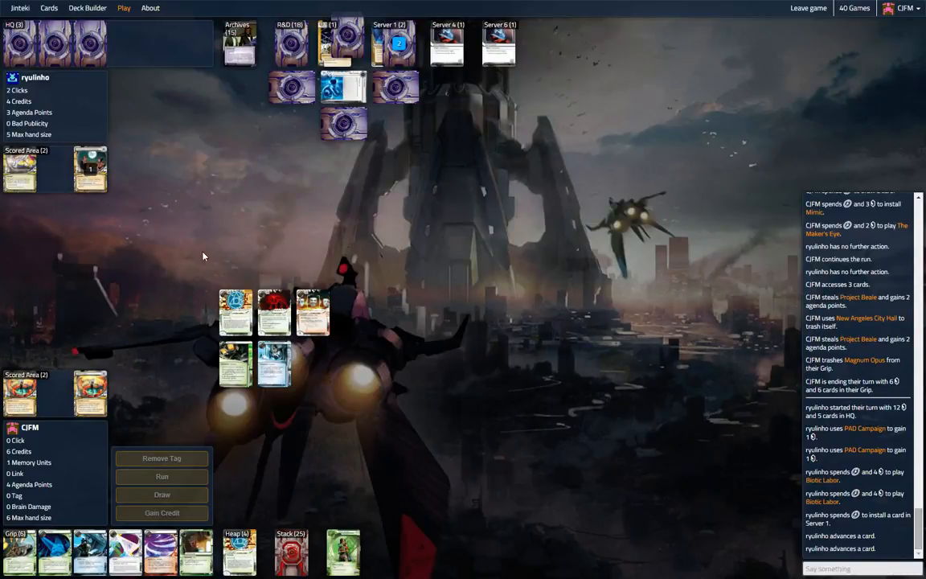
{"action": "left_click", "coordinate": [90, 392]}
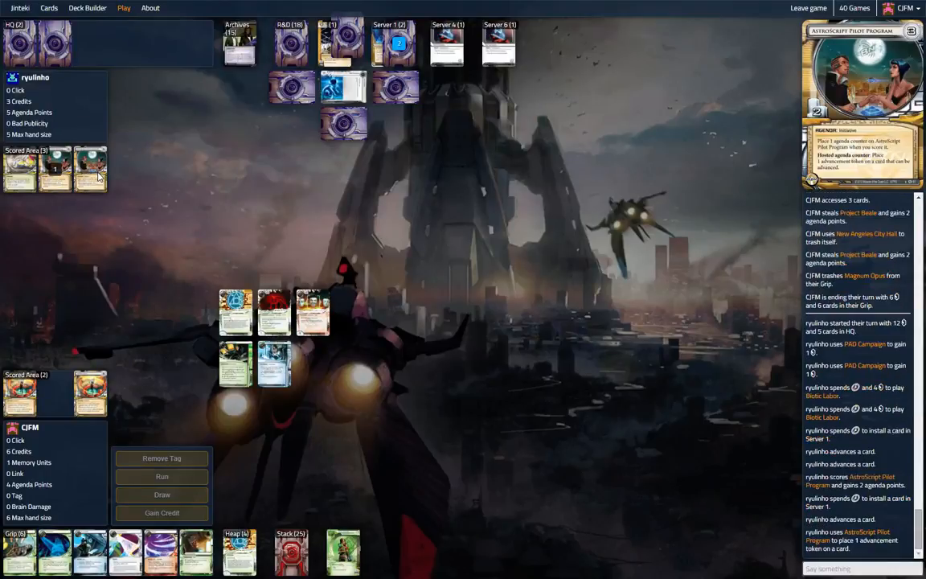
{"action": "scroll", "scroll_direction": "down", "scroll_amount": 3}
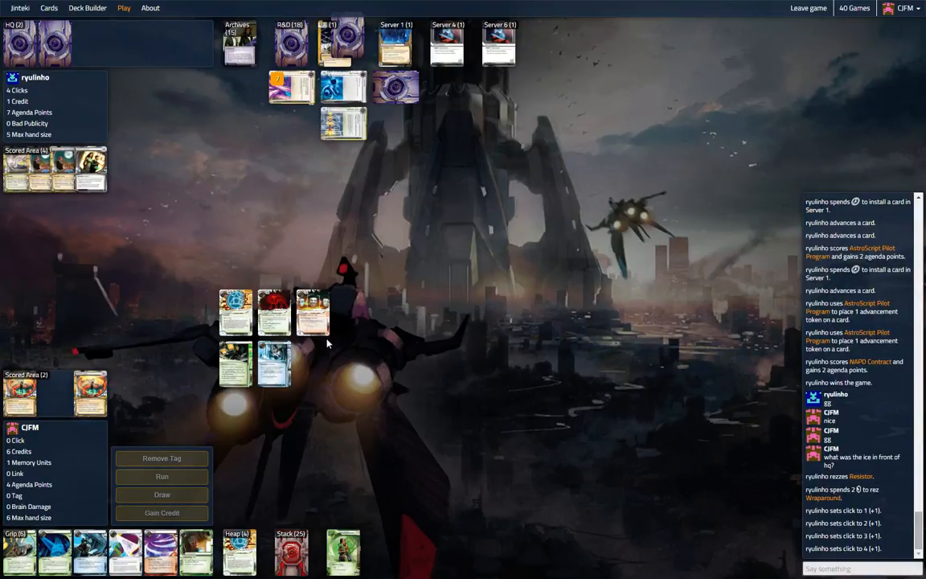
Send a post-game chat message starting 'I probably should' about running HQ.
{"action": "left_click", "coordinate": [855, 569]}
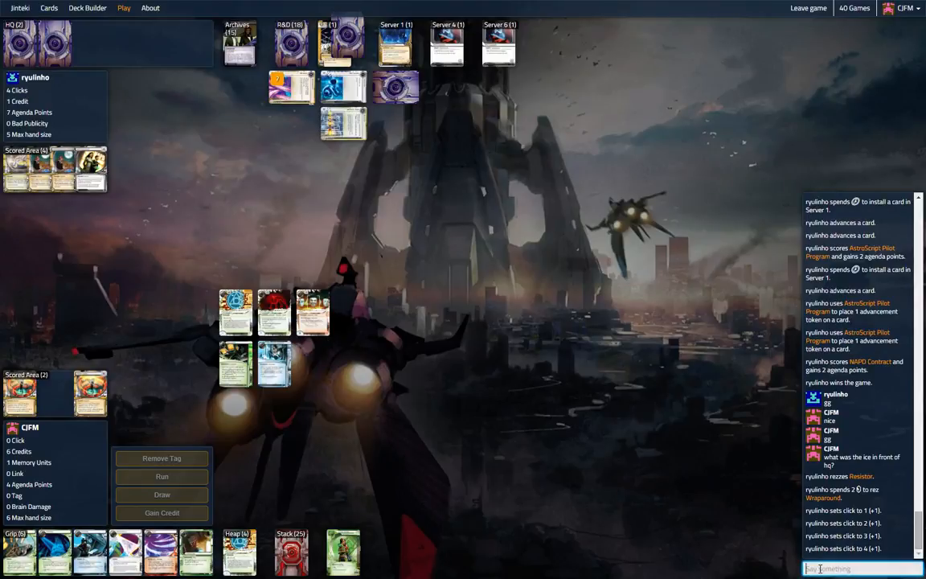
{"action": "type", "text": "I probably should"}
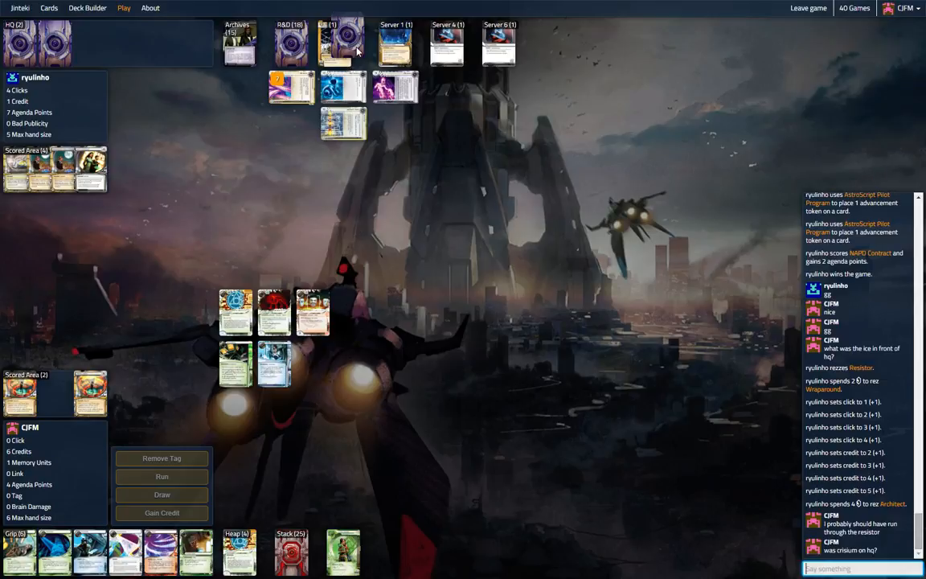
{"action": "scroll", "scroll_direction": "down", "scroll_amount": 3}
{"action": "type", "text": "co"}
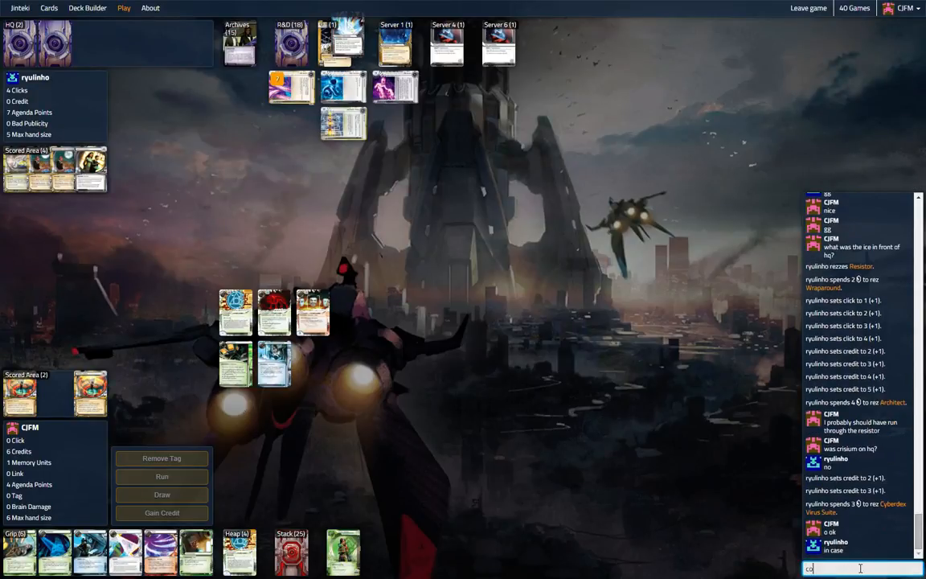
{"action": "key", "text": "Return"}
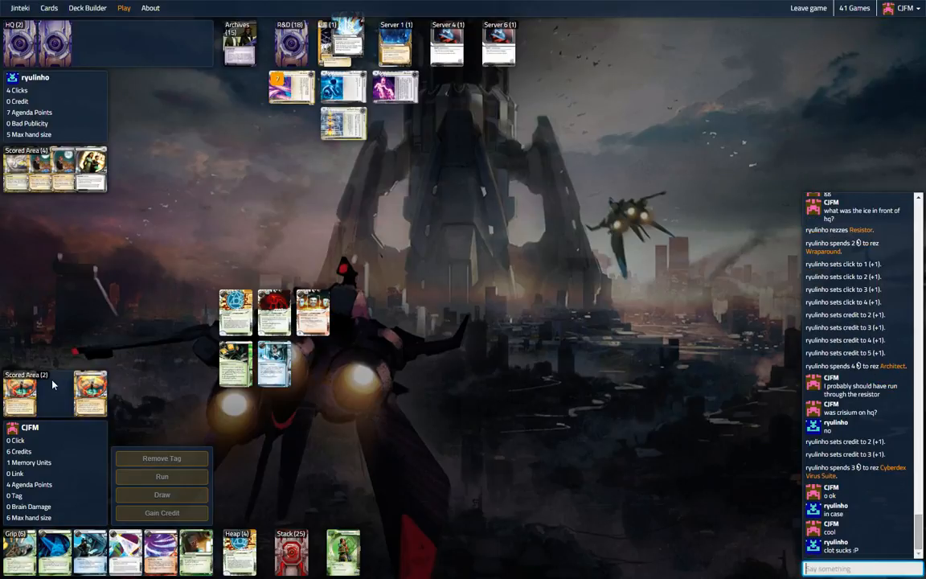
{"action": "mouse_move", "coordinate": [63, 558]}
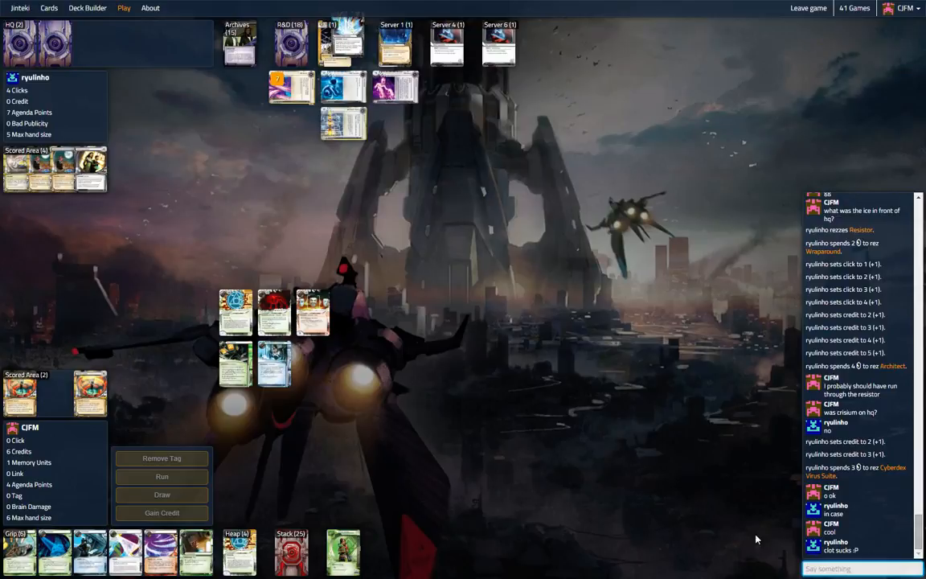
{"action": "left_click", "coordinate": [859, 569]}
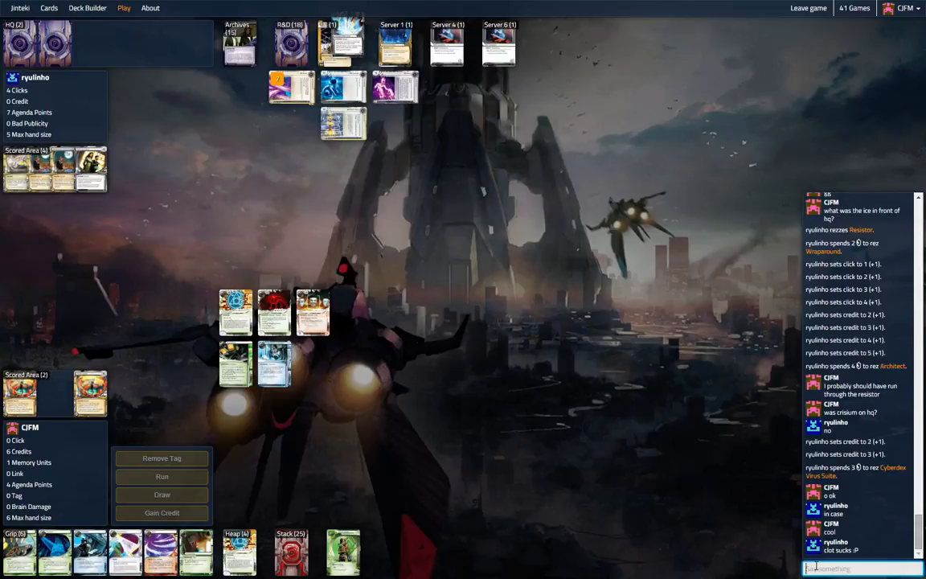